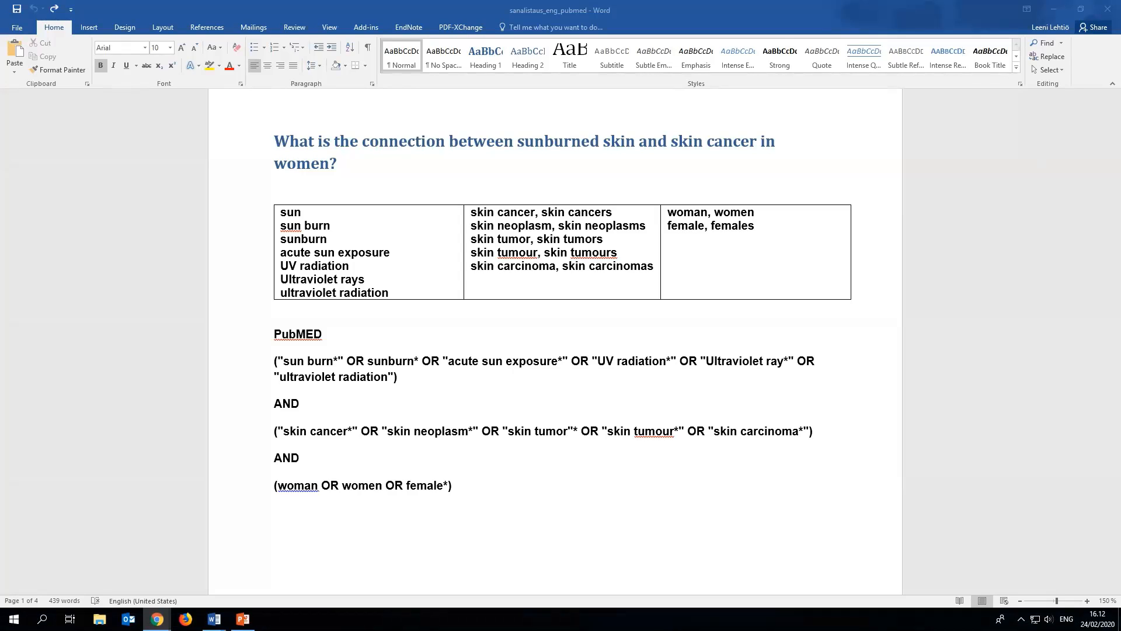
pyautogui.moveTo(157, 619)
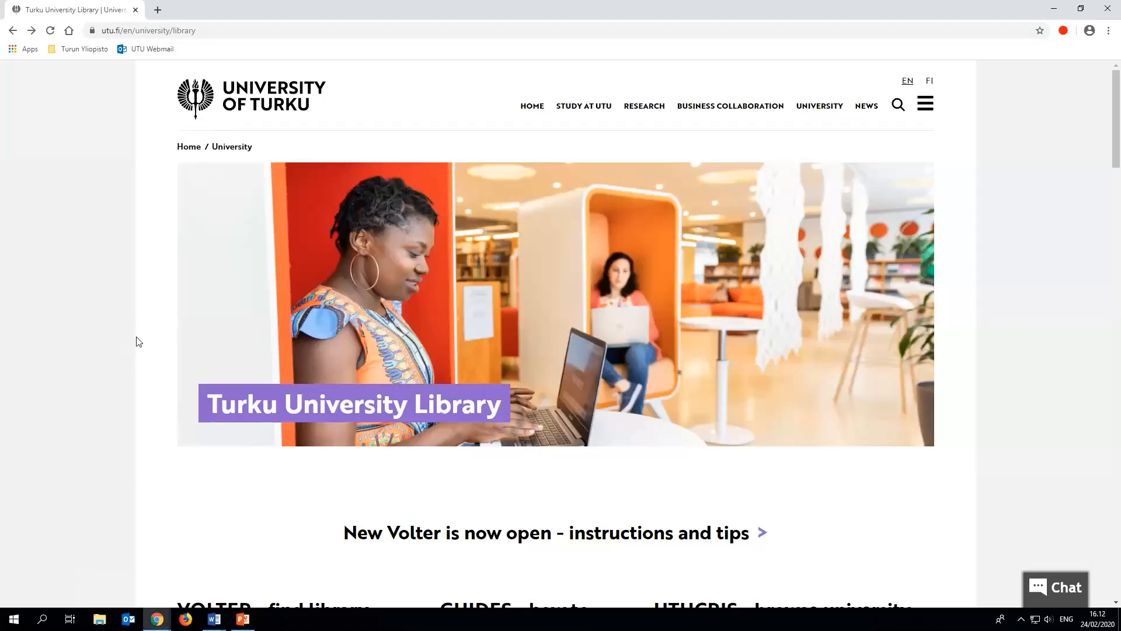
# Expand Medicine under Find the right resources and open the Medicine databases guide.
pyautogui.scroll(-3)
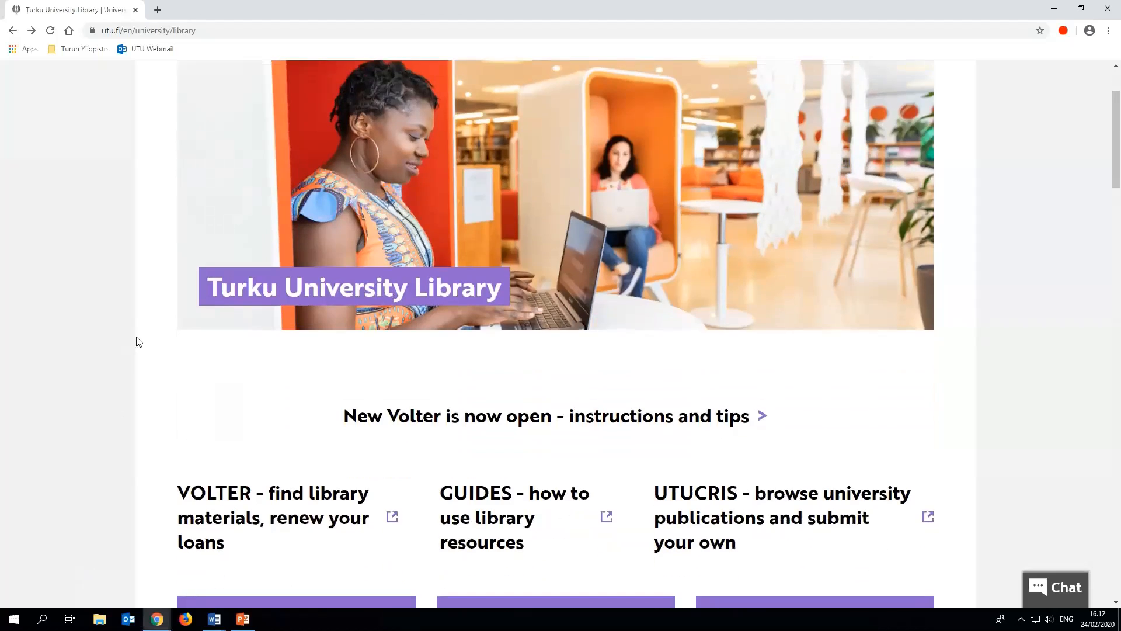
pyautogui.scroll(-3)
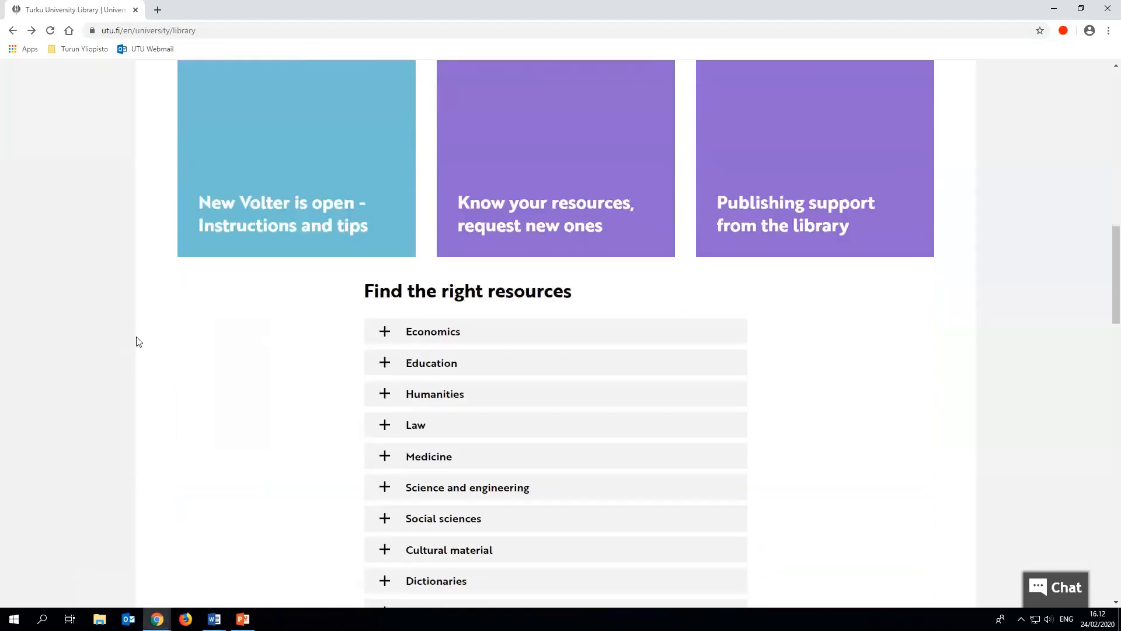
pyautogui.click(428, 456)
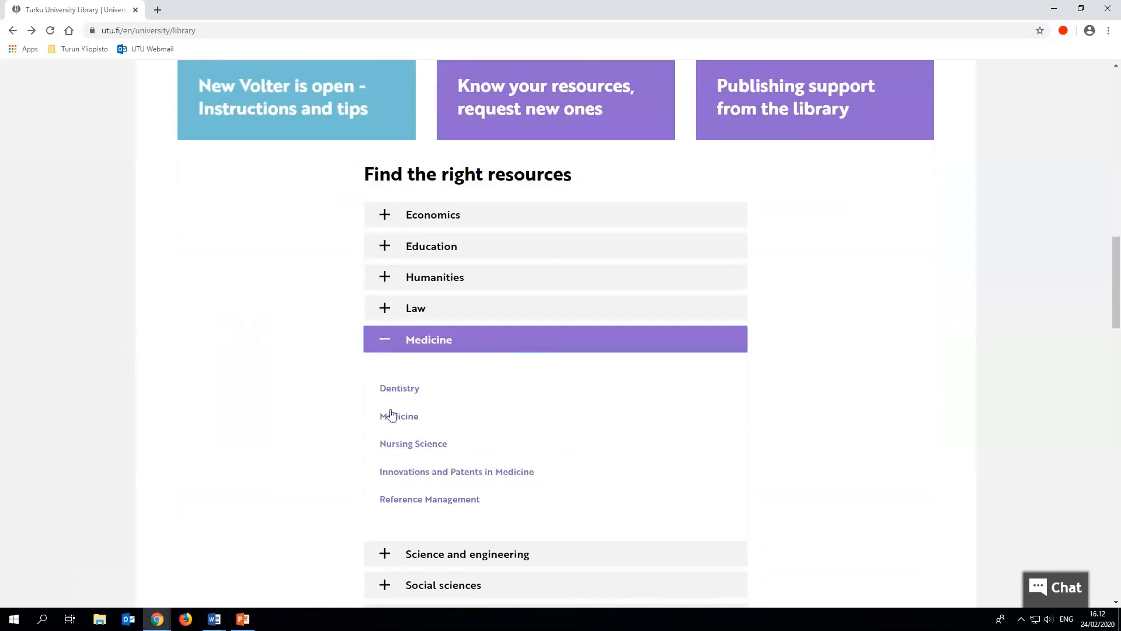
pyautogui.click(399, 416)
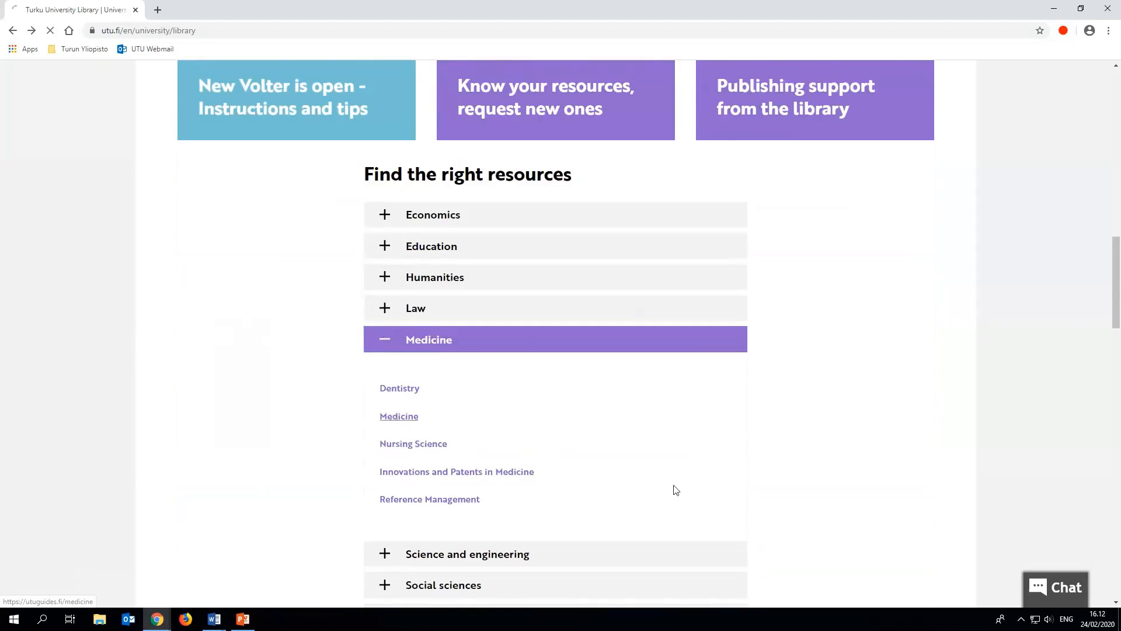
pyautogui.click(399, 416)
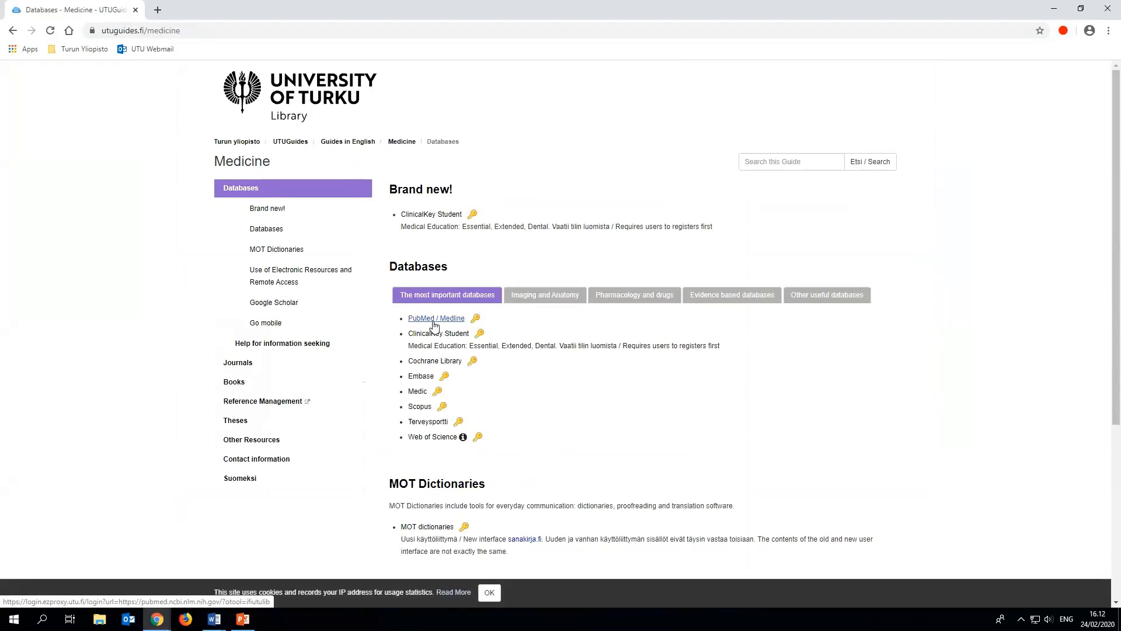
# Open PubMed / Medline in a new tab and switch to it.
pyautogui.rightClick(435, 319)
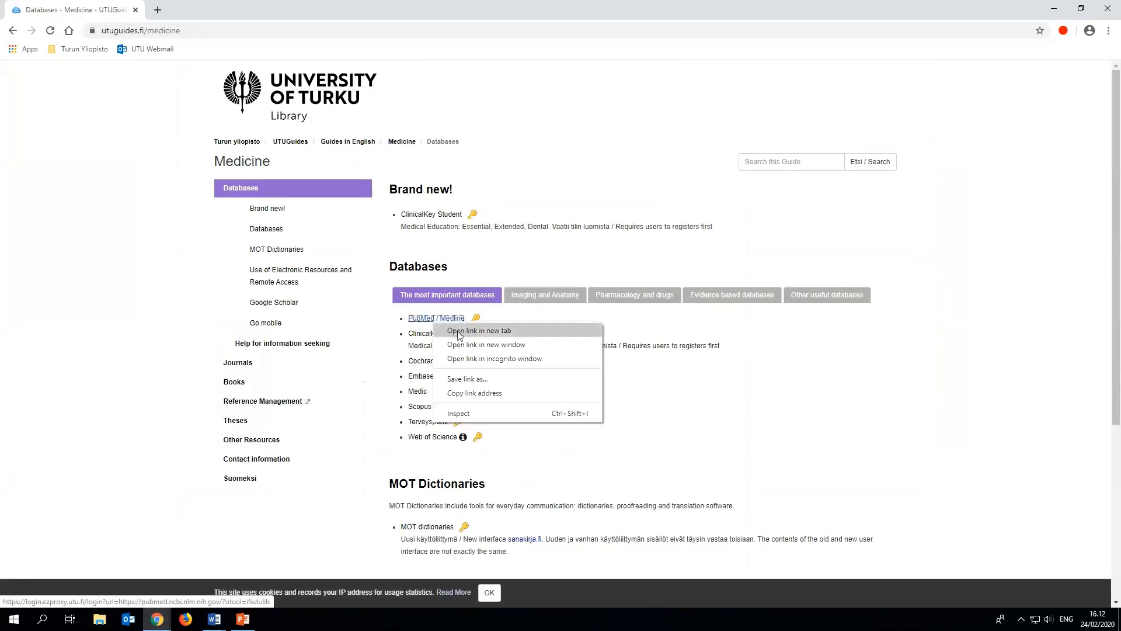
pyautogui.click(480, 330)
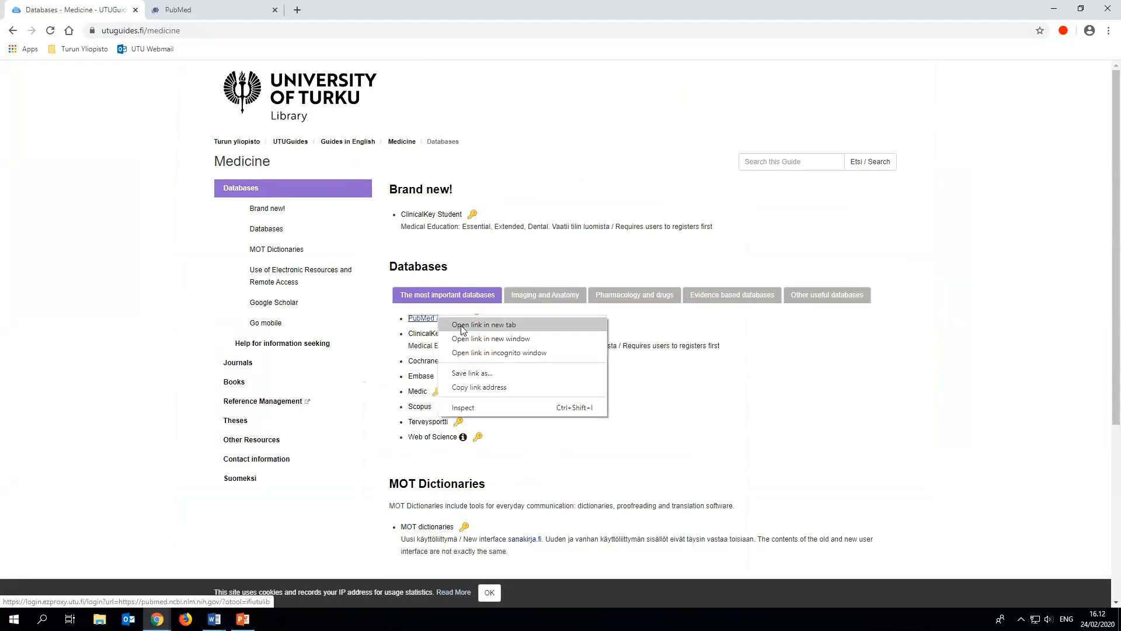
pyautogui.click(484, 325)
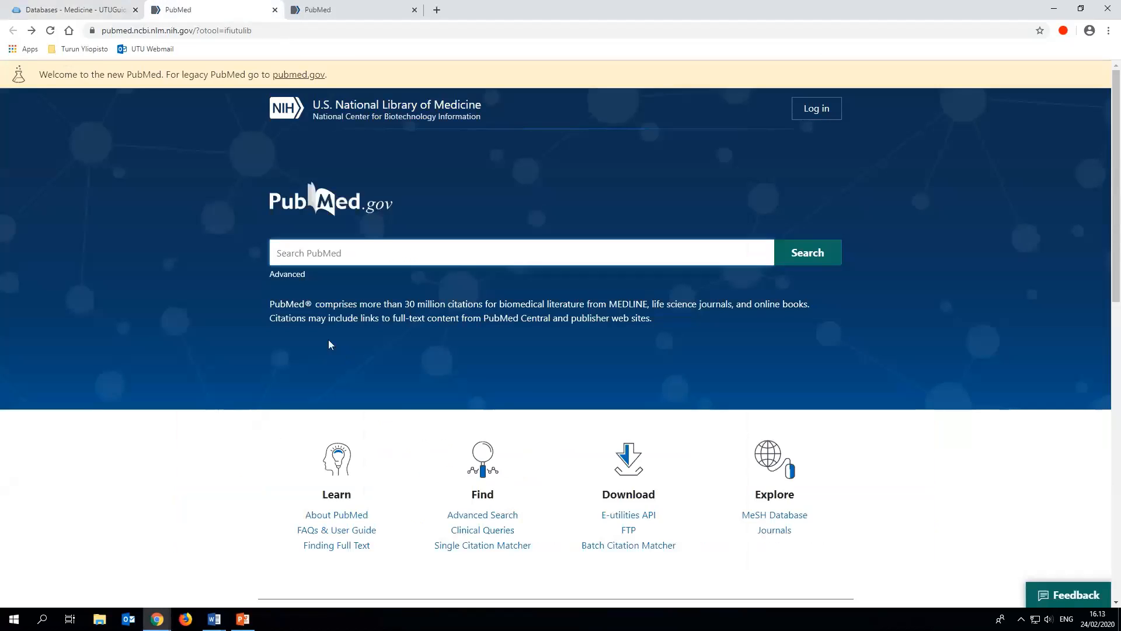
pyautogui.moveTo(289, 283)
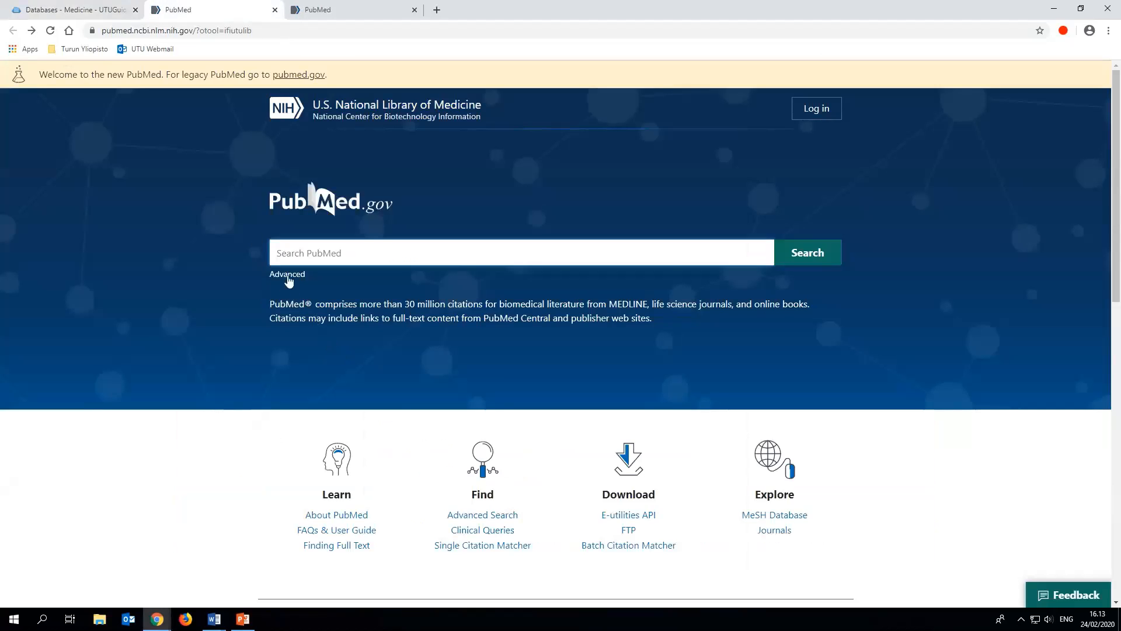
pyautogui.moveTo(275, 277)
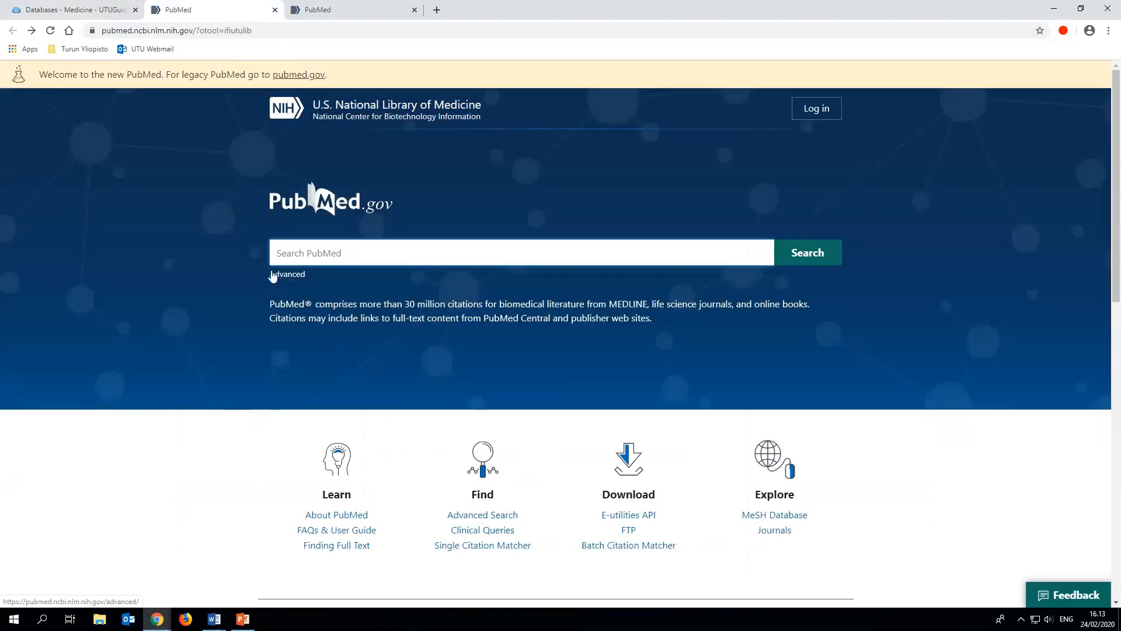
# Follow the Advanced link below the PubMed search box.
pyautogui.click(287, 274)
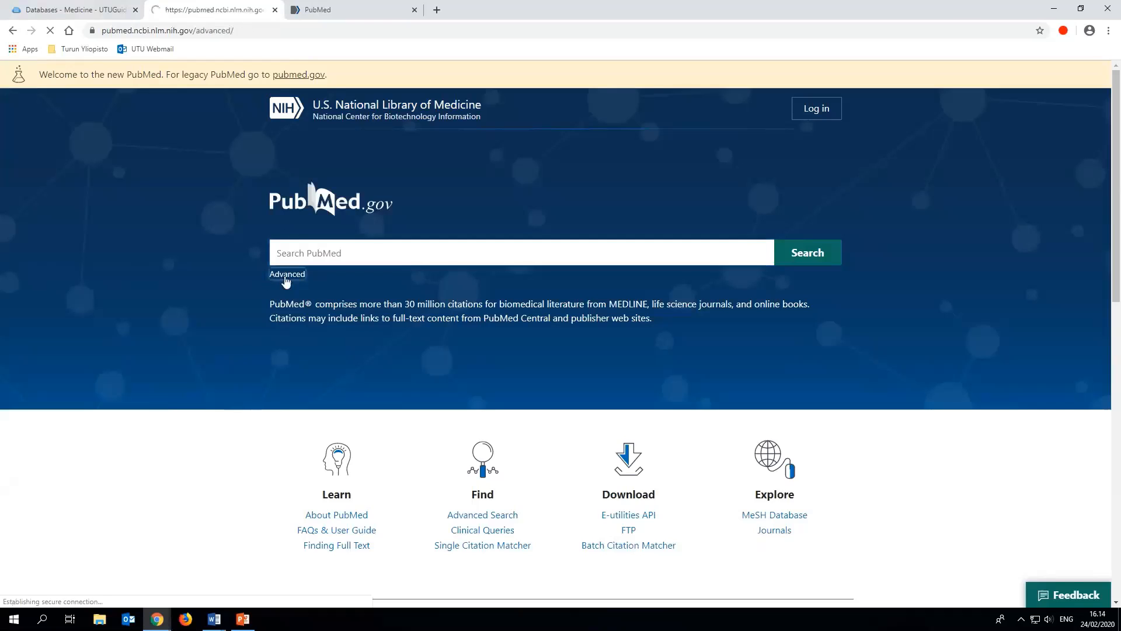
pyautogui.click(287, 274)
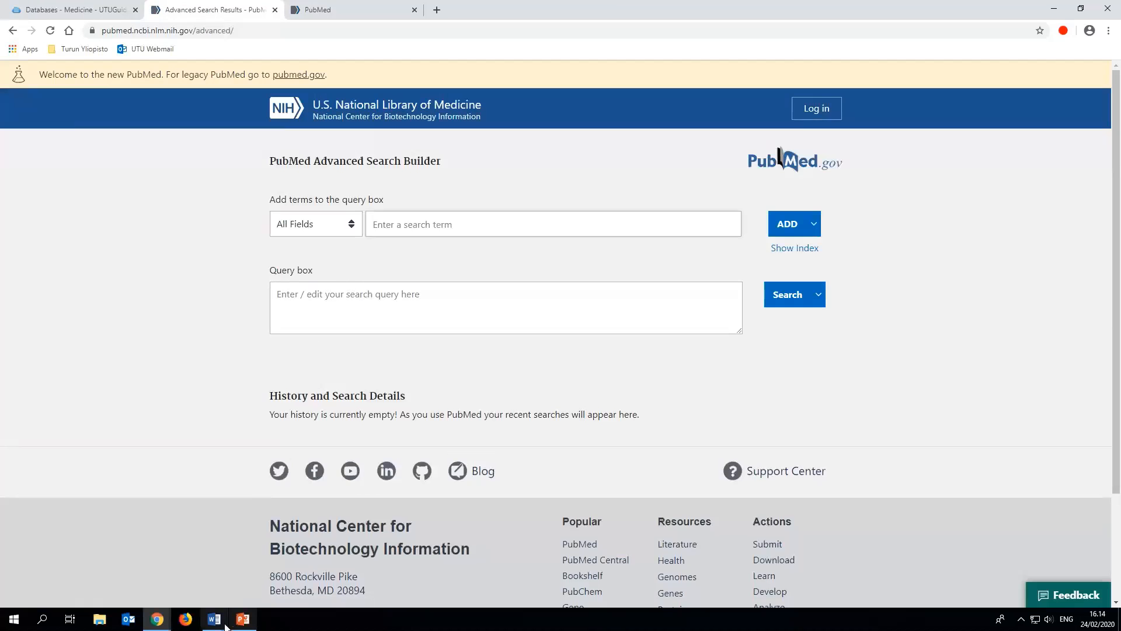
# Copy the sunburn/UV-radiation term group from the Word plan into the query, followed by AND.
pyautogui.click(212, 618)
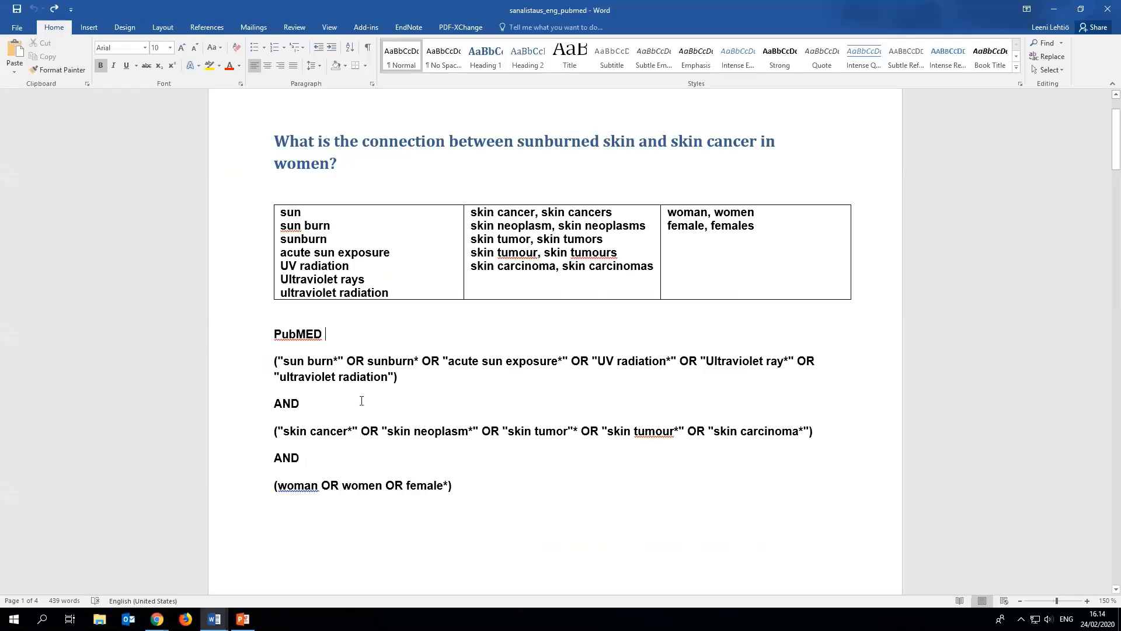
pyautogui.moveTo(273, 361); pyautogui.dragTo(397, 377)
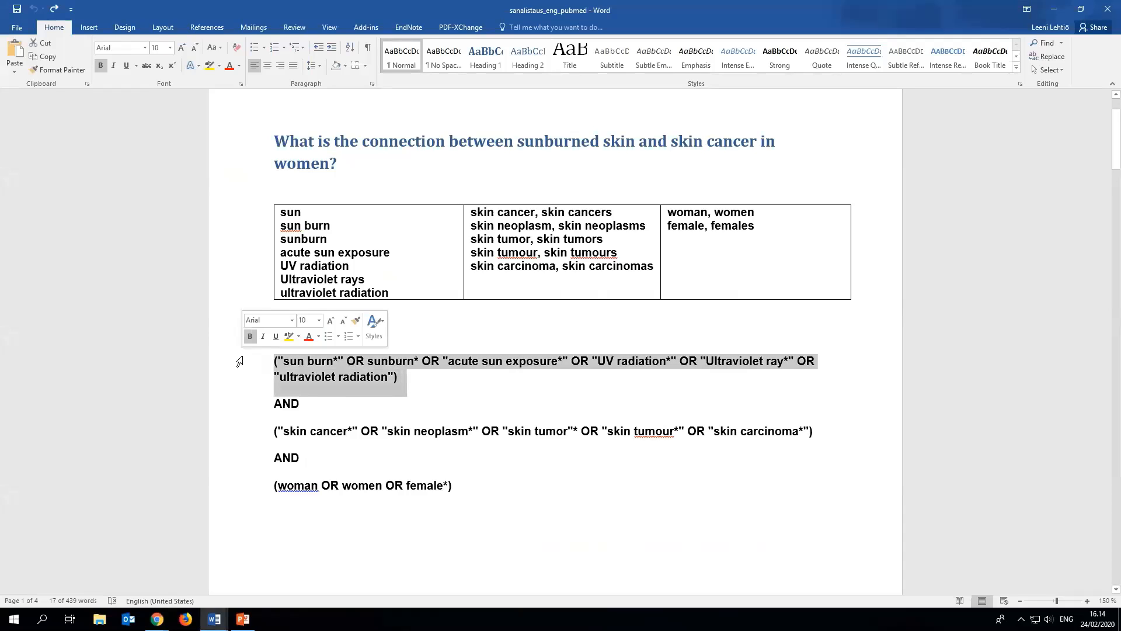
pyautogui.write('PubMED')
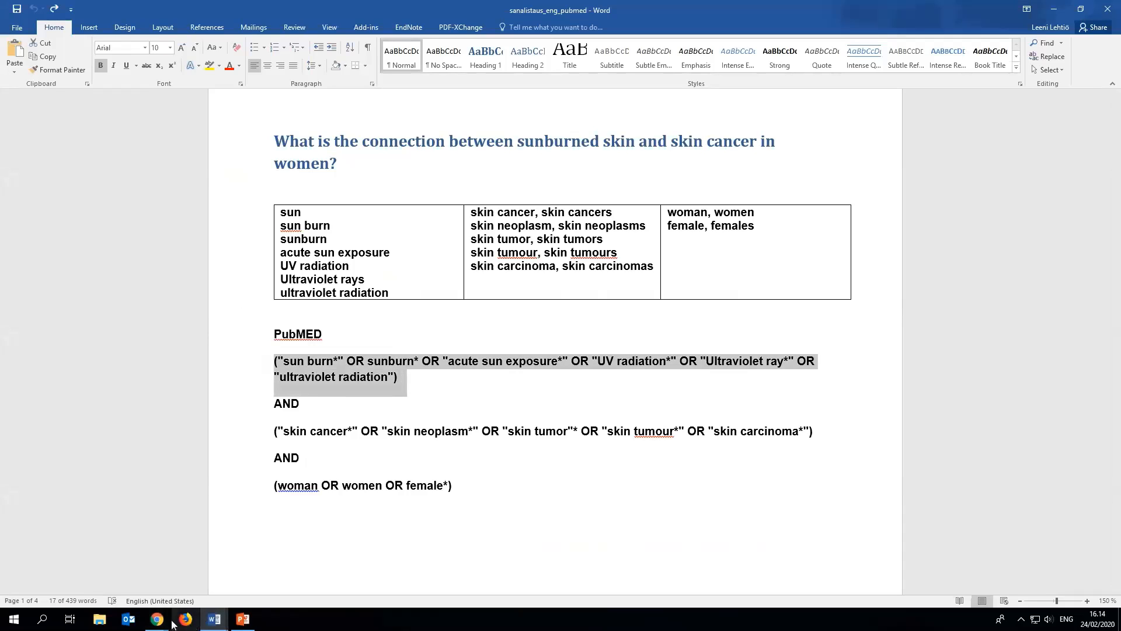
pyautogui.moveTo(157, 620)
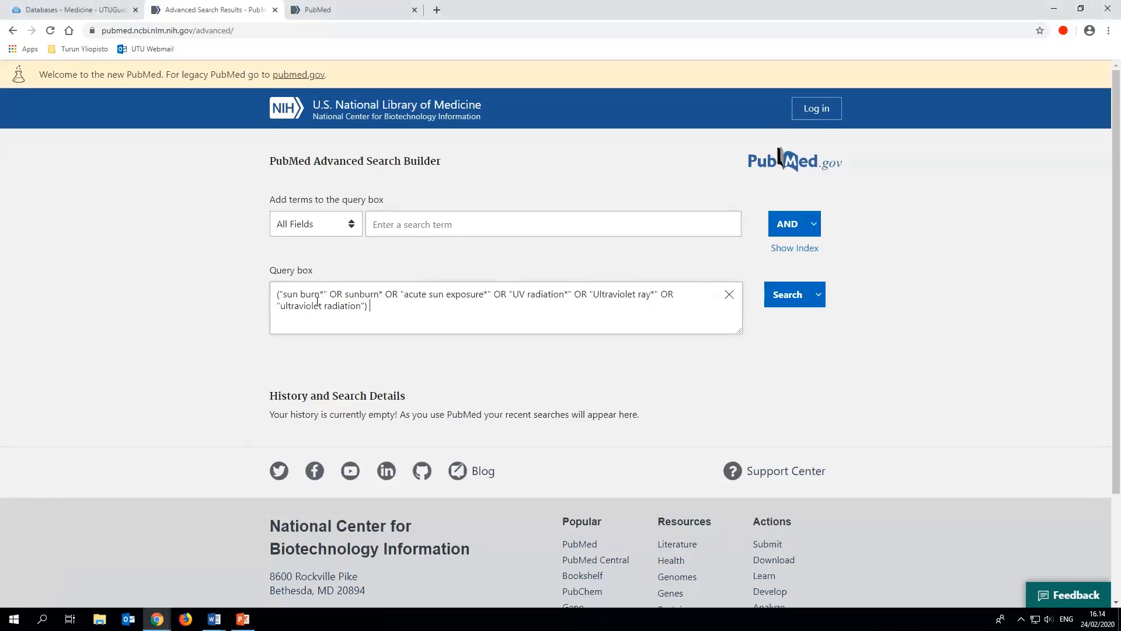
pyautogui.click(787, 224)
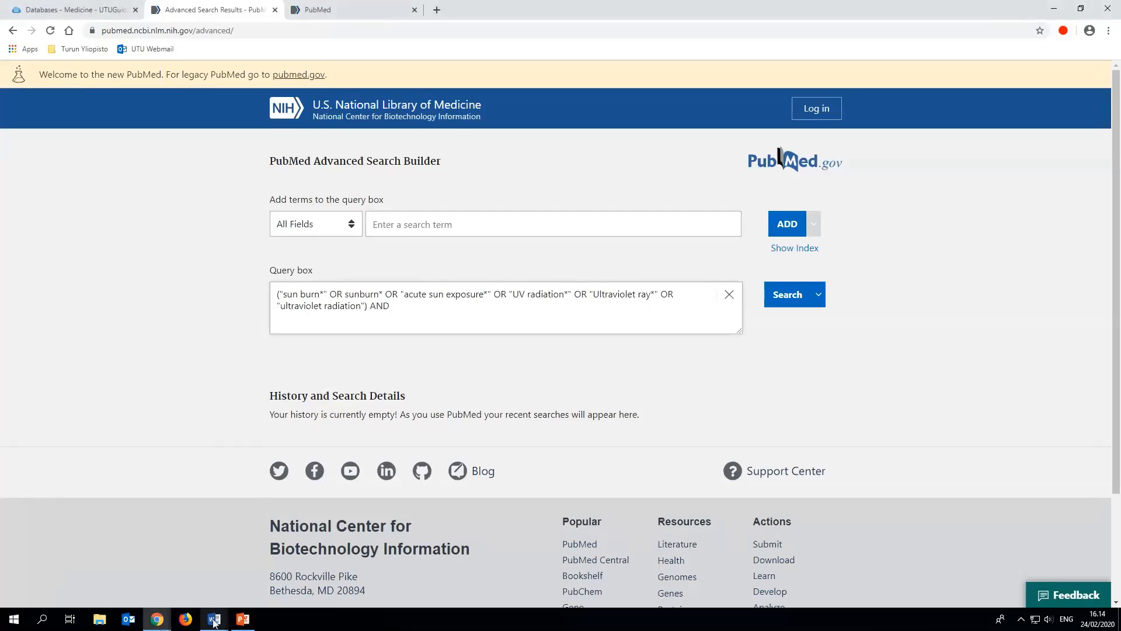
pyautogui.click(213, 619)
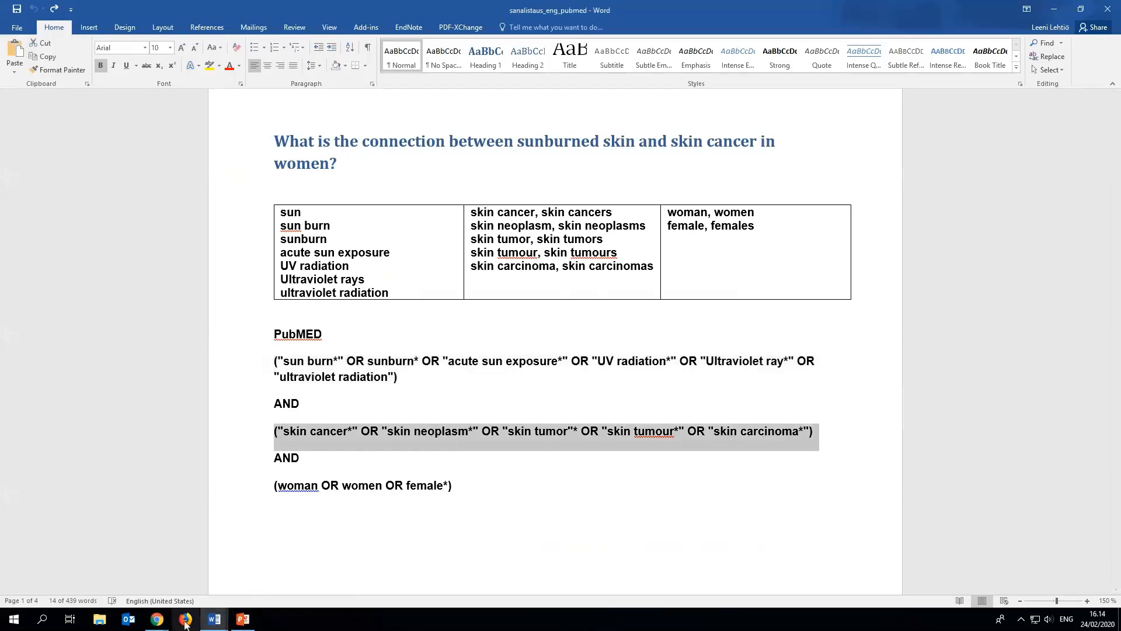
# Paste the skin cancer/neoplasm/tumour/carcinoma term group into the query after AND.
pyautogui.click(156, 619)
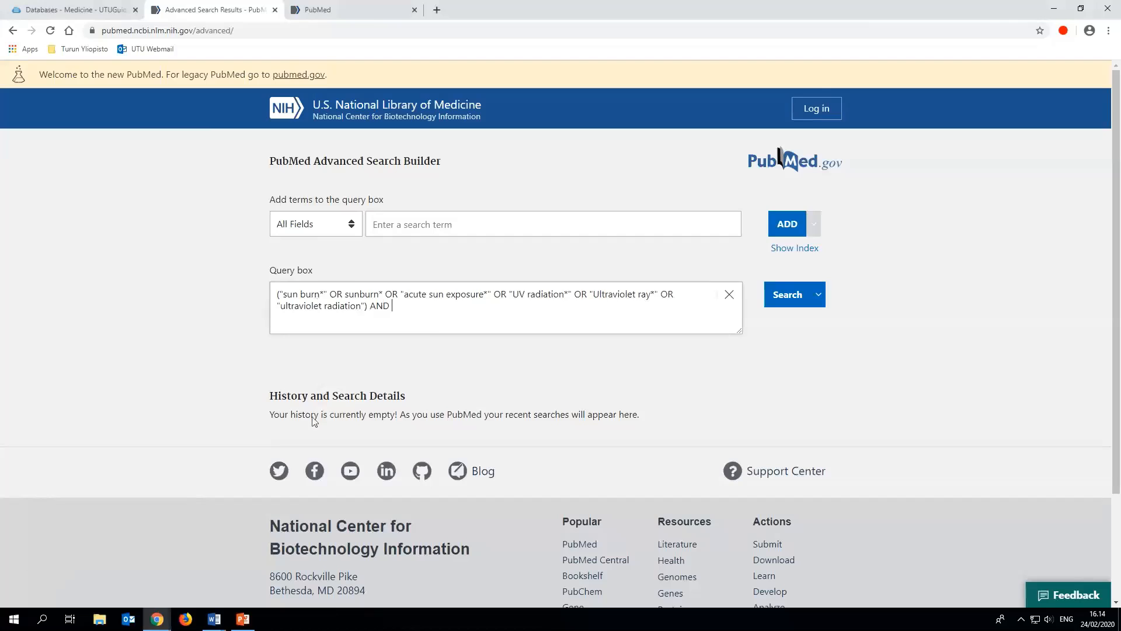
pyautogui.write('("skin cancer*" OR "skin neoplasm*" OR "skin tumor*" OR "skin tumour*" OR "skin carcinoma*")')
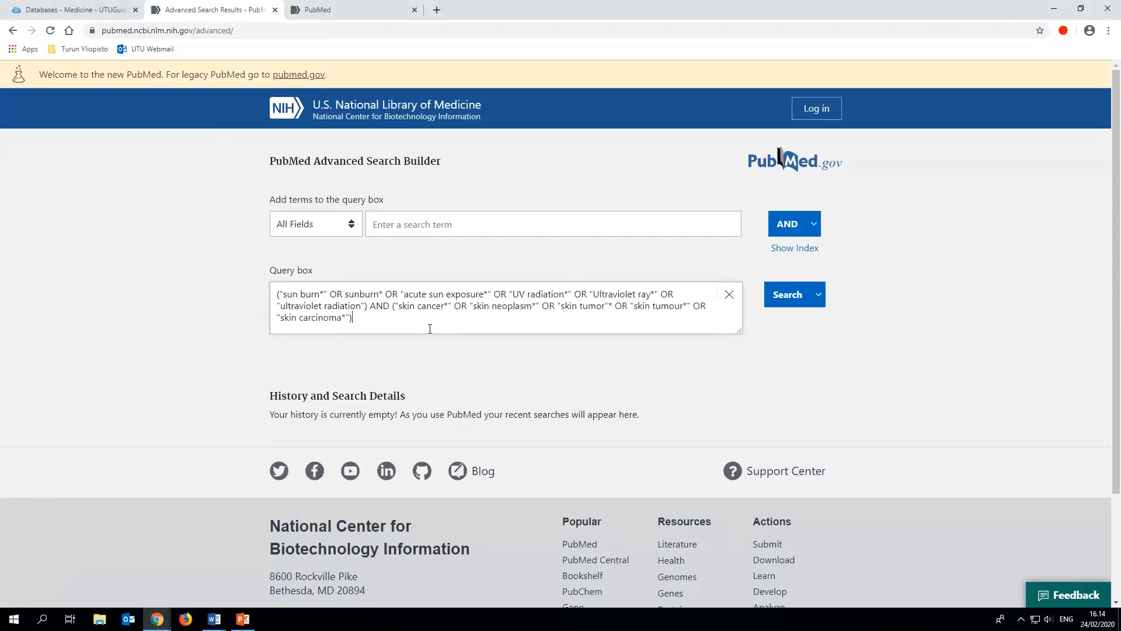
pyautogui.click(787, 224)
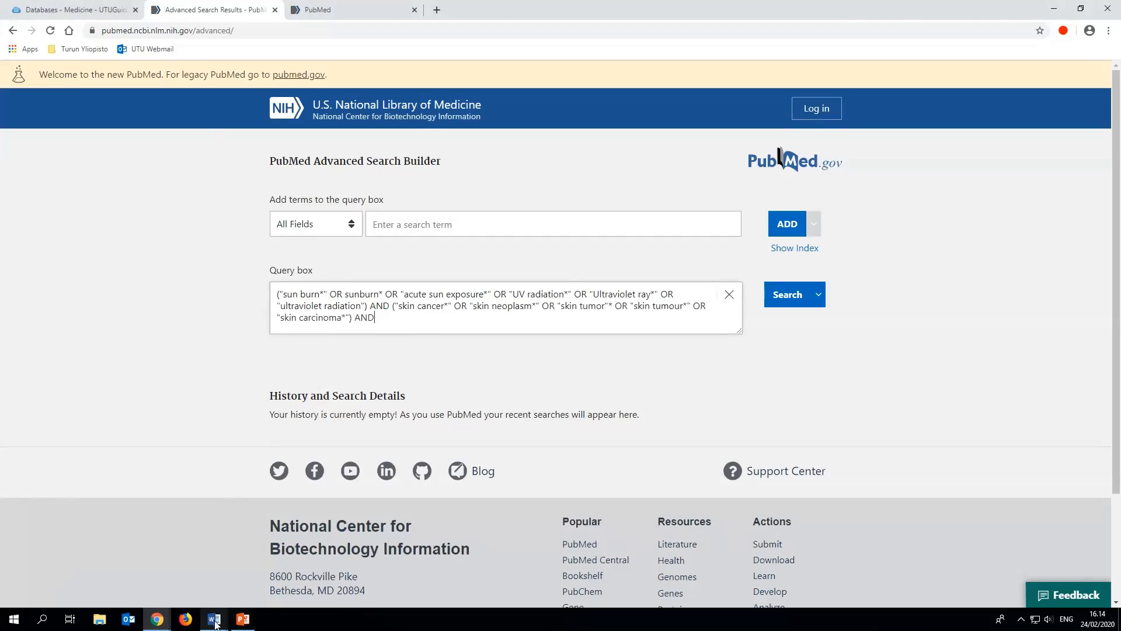
# Add the (woman OR women OR female*) group, then mark the asterisk after sun burn.
pyautogui.click(213, 619)
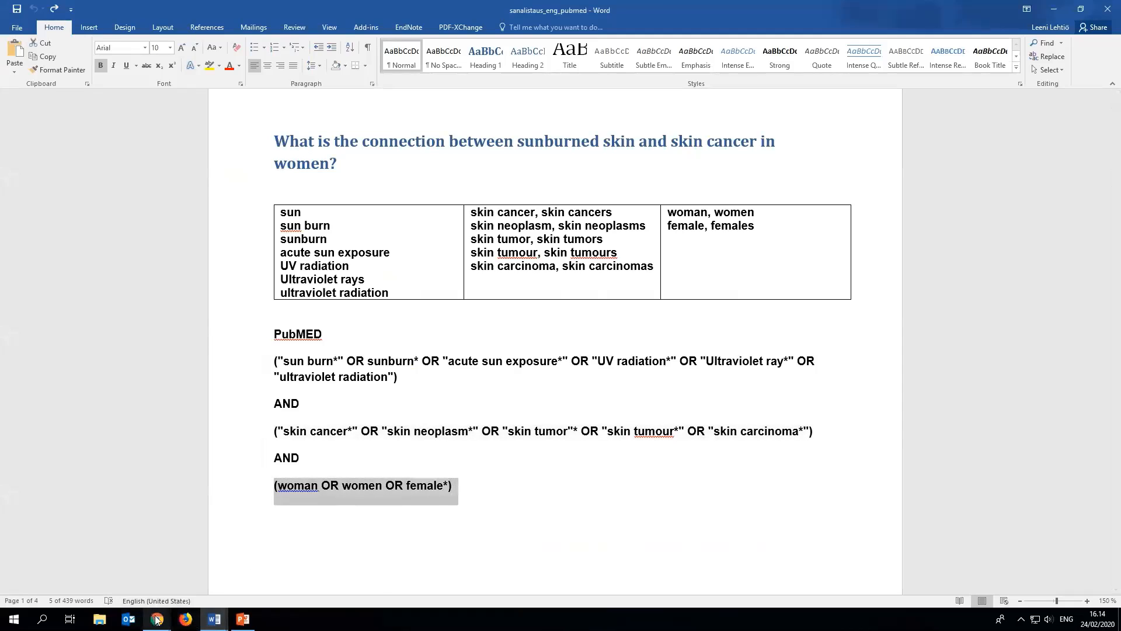
pyautogui.click(156, 618)
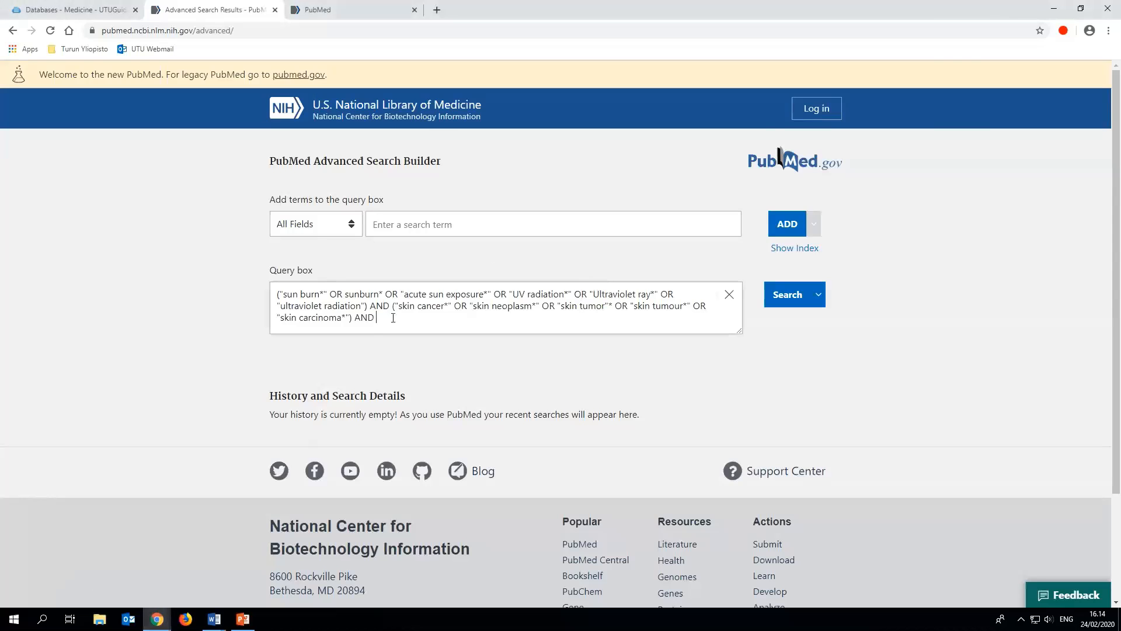
pyautogui.write('(woman OR women OR female*)')
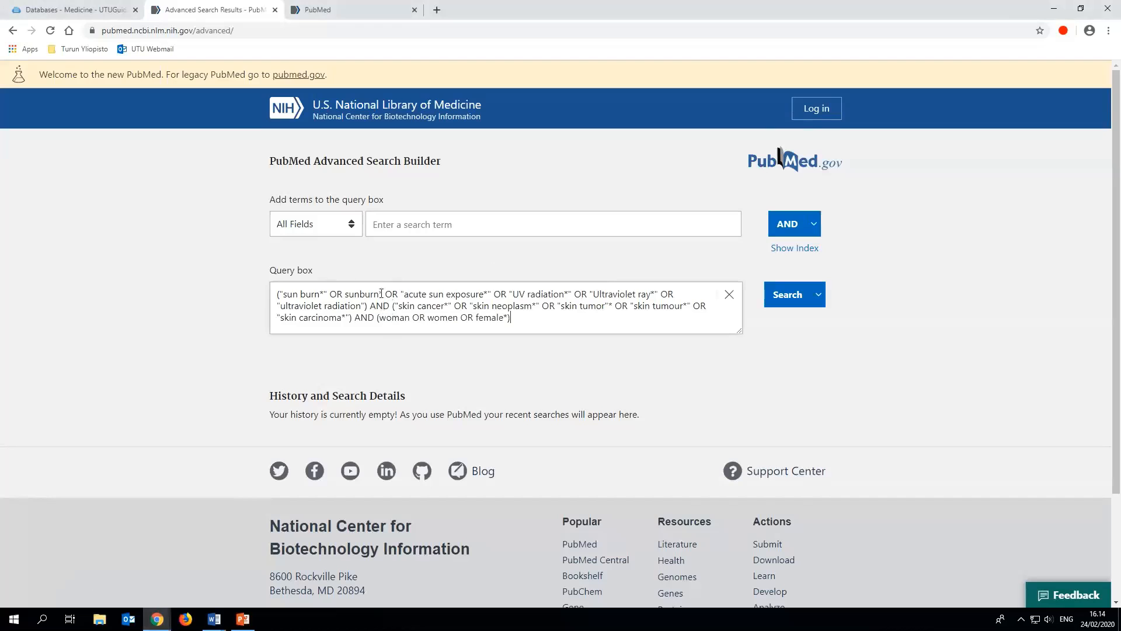
pyautogui.doubleClick(312, 292)
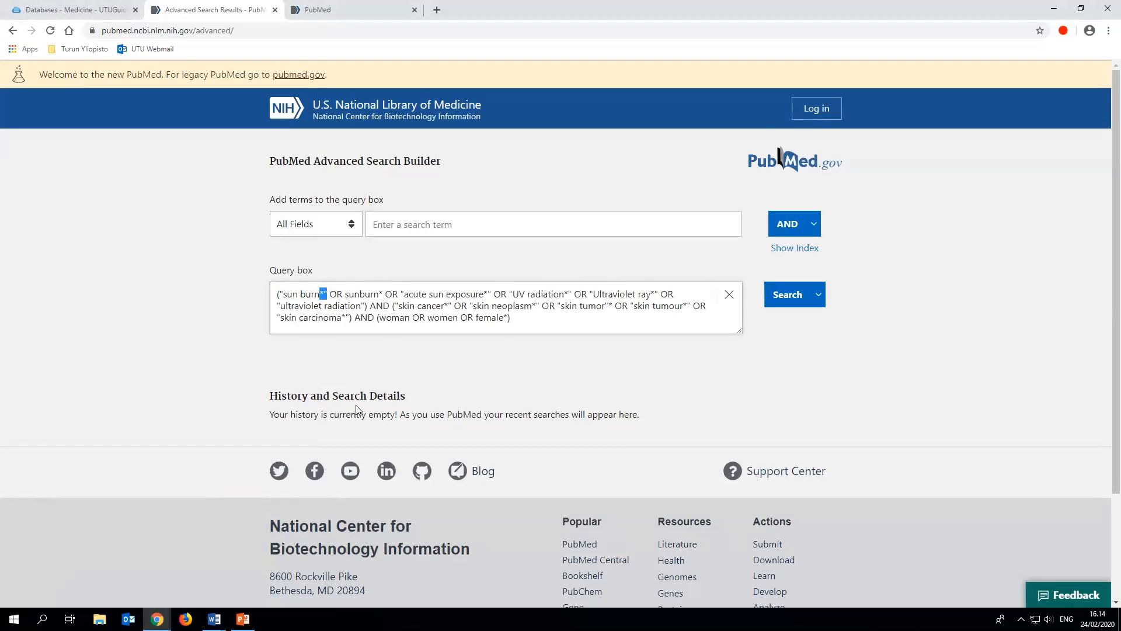
# Switch to the third browser tab showing the basic PubMed homepage.
pyautogui.click(478, 361)
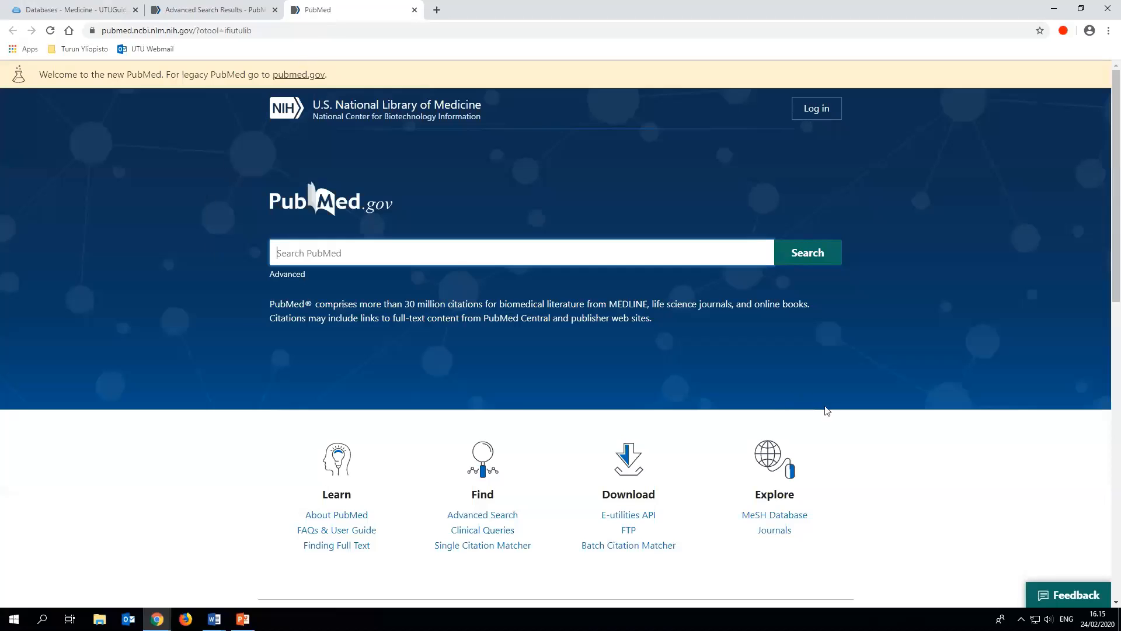
# Go to the MeSH Database from the Explore section of the PubMed homepage.
pyautogui.scroll(-3)
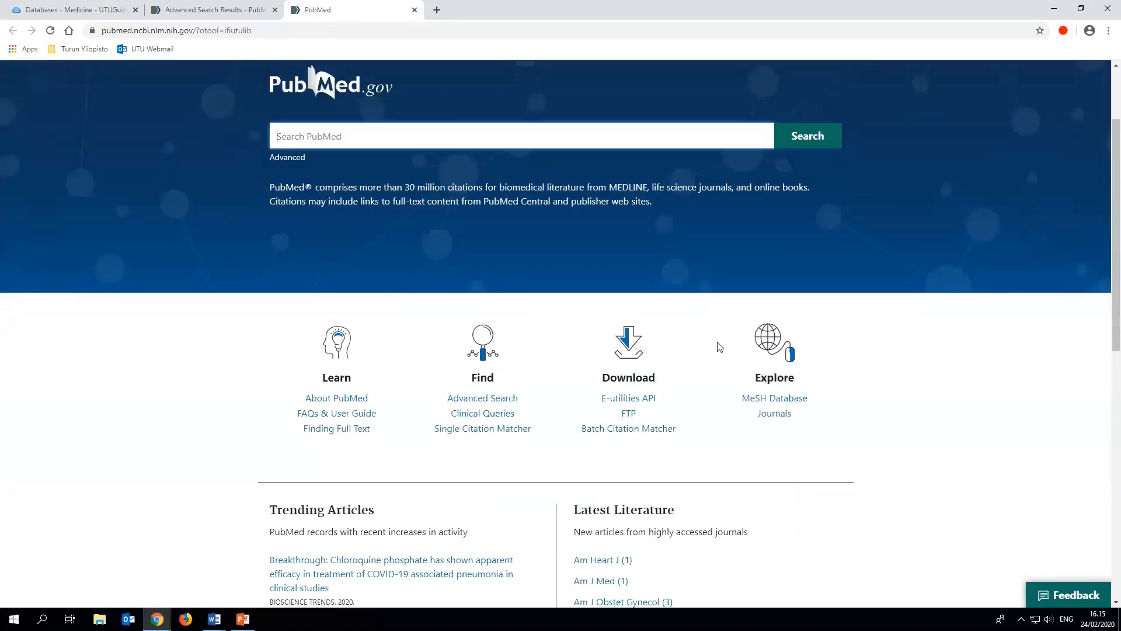
pyautogui.moveTo(788, 406)
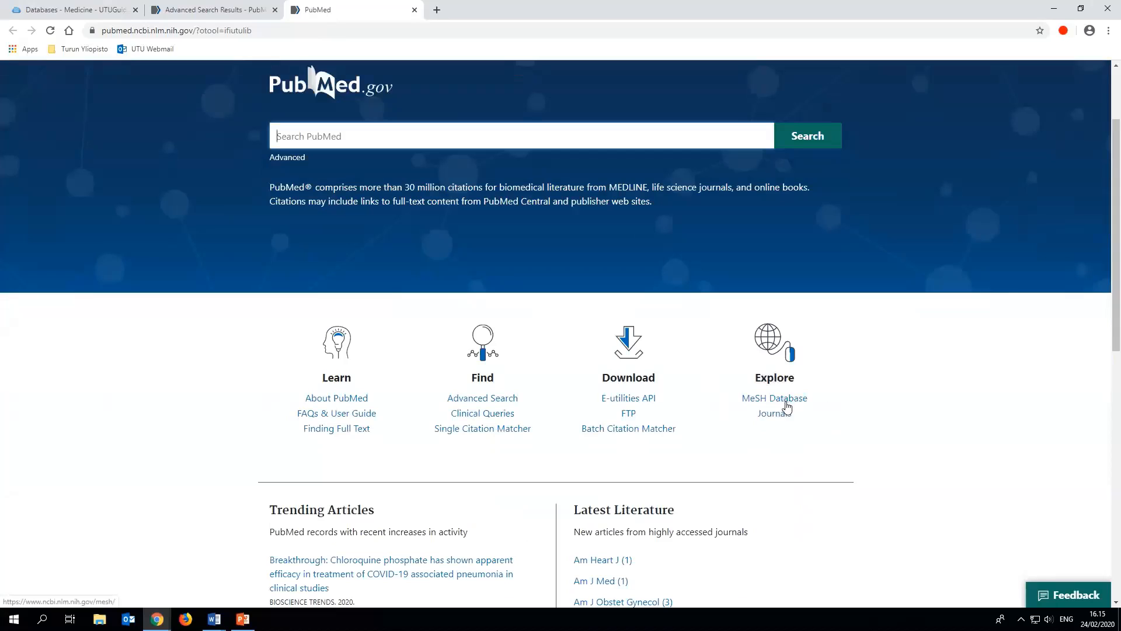
pyautogui.click(774, 397)
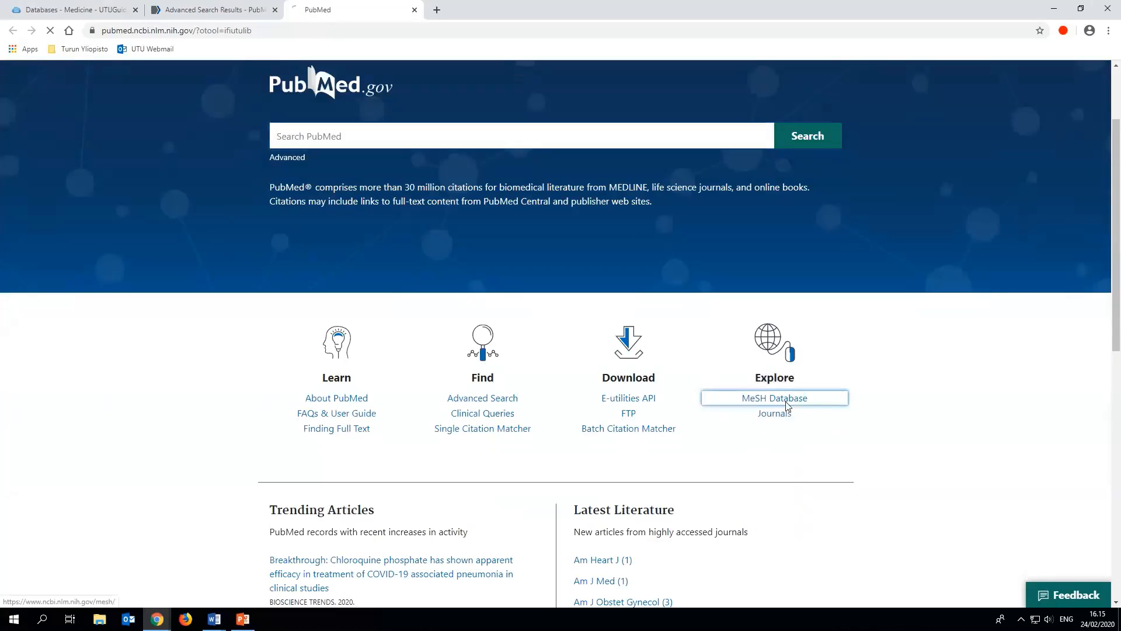
pyautogui.click(775, 398)
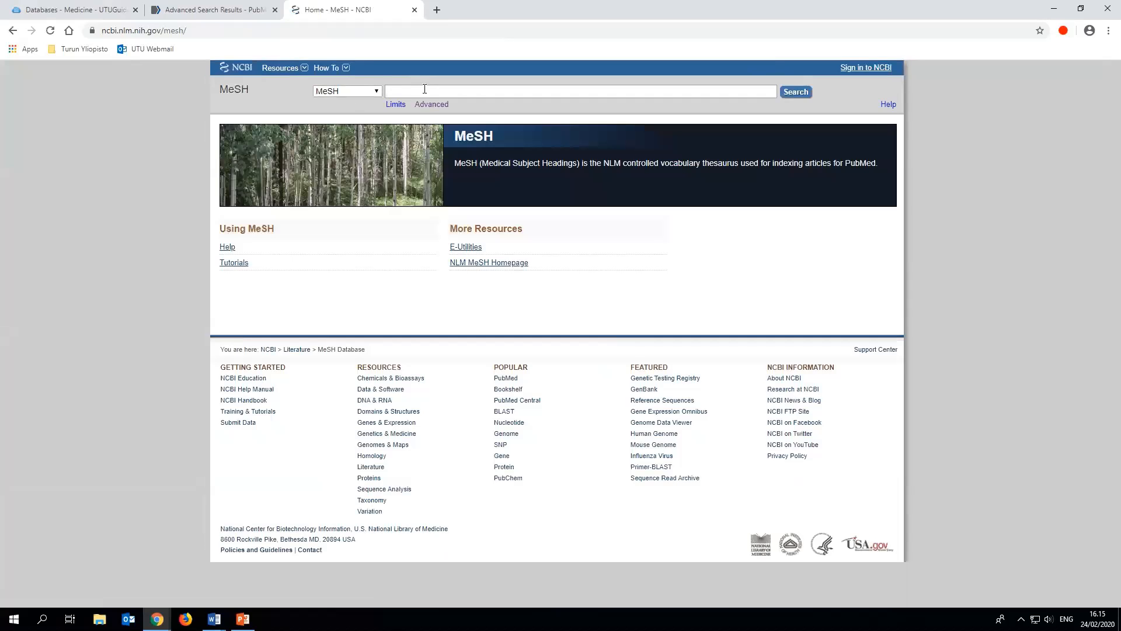
# Search the MeSH Database for 'sunburn' to show the Sunburn heading record.
pyautogui.write('s')
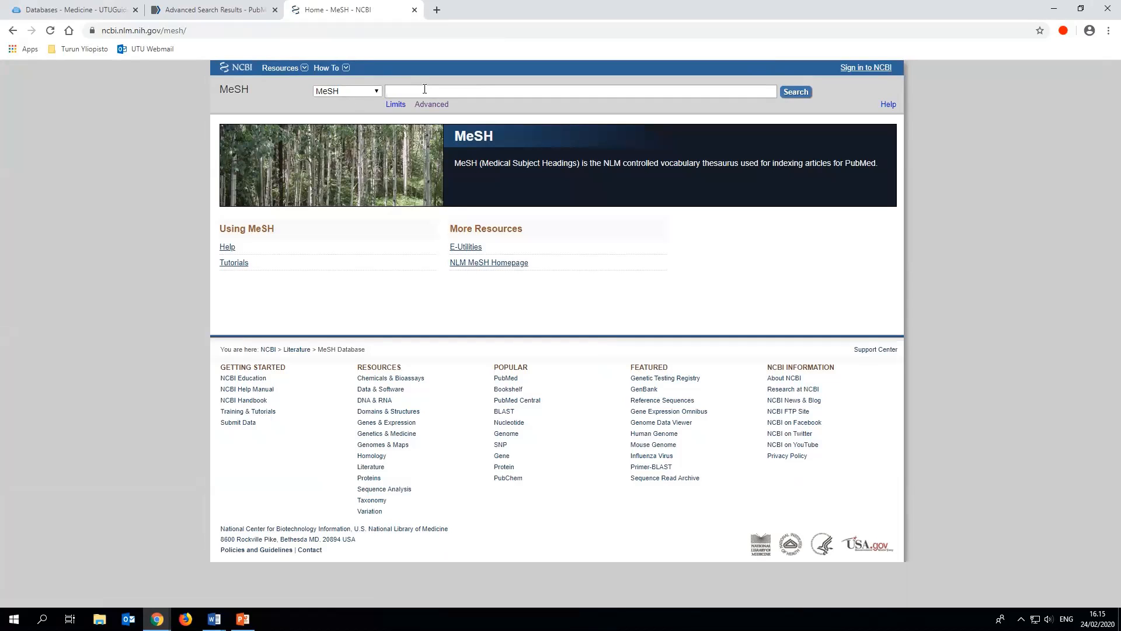
pyautogui.write('sunburn')
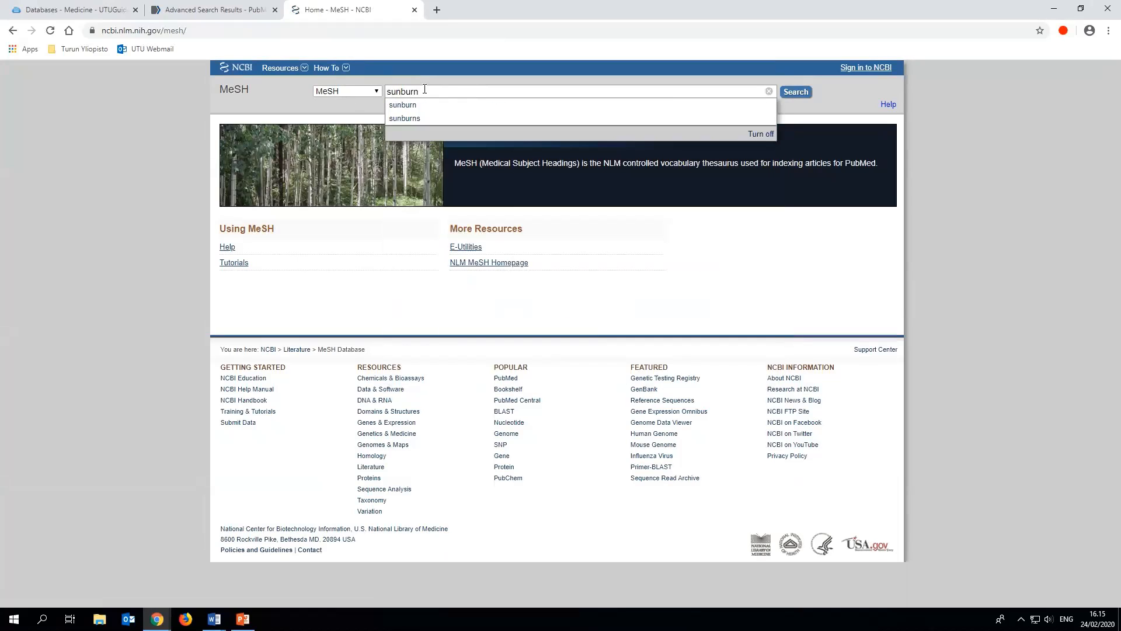
pyautogui.moveTo(803, 81)
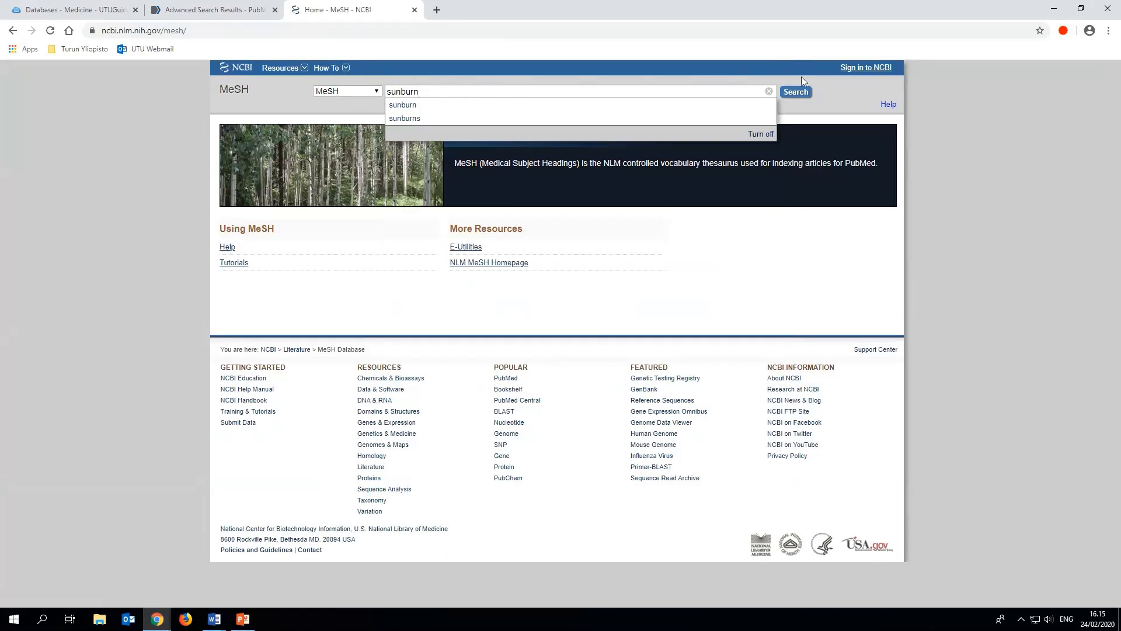
pyautogui.click(797, 92)
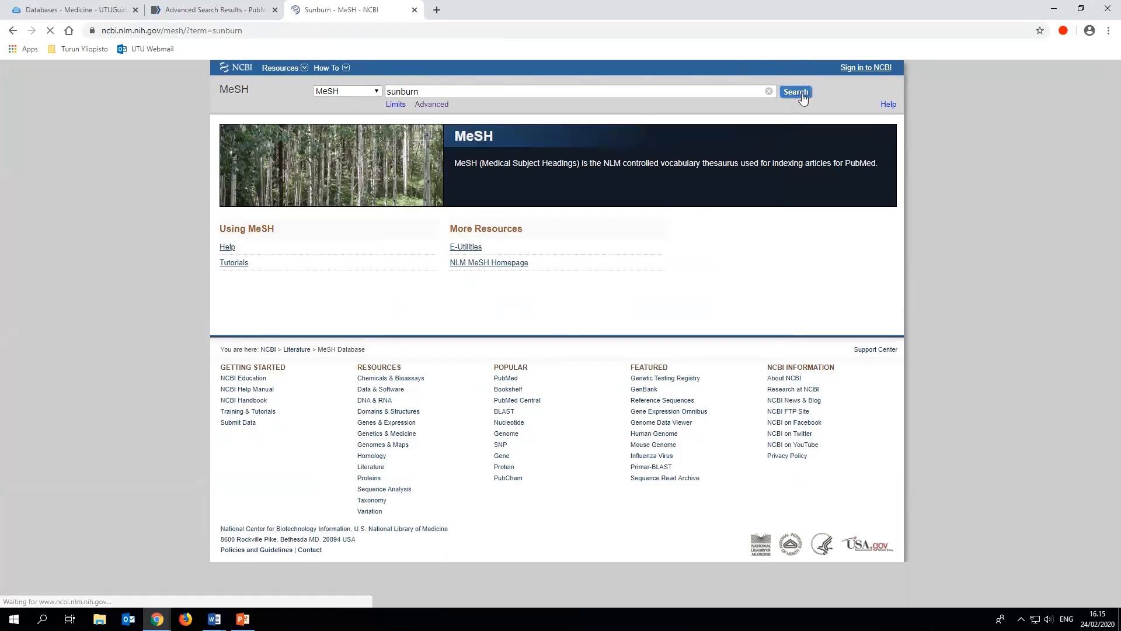
pyautogui.click(796, 92)
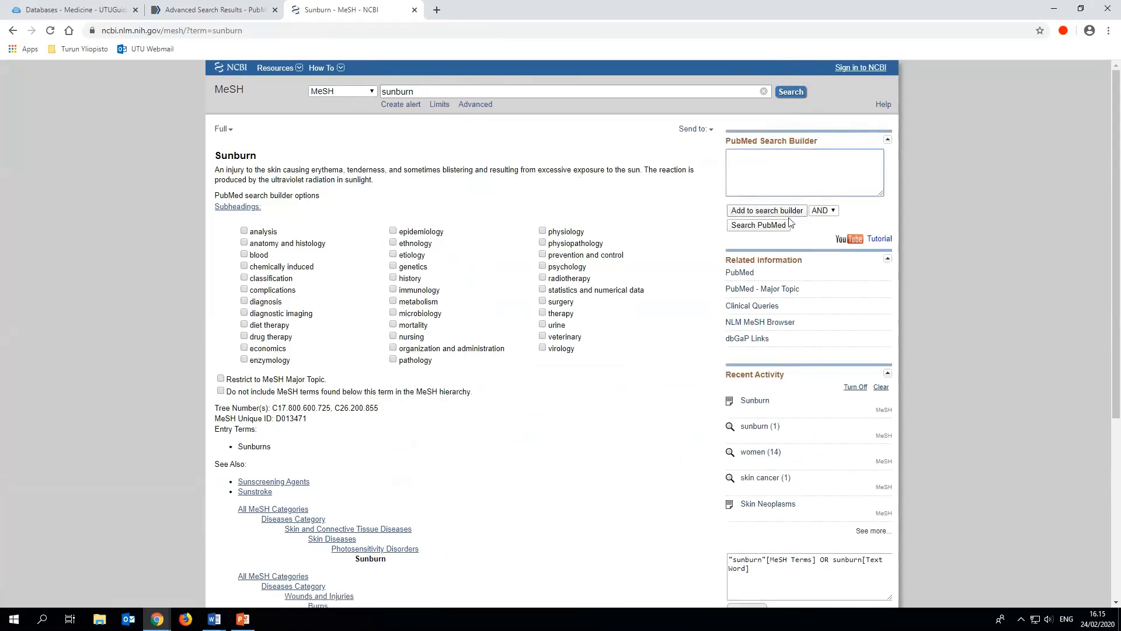
pyautogui.moveTo(776, 220)
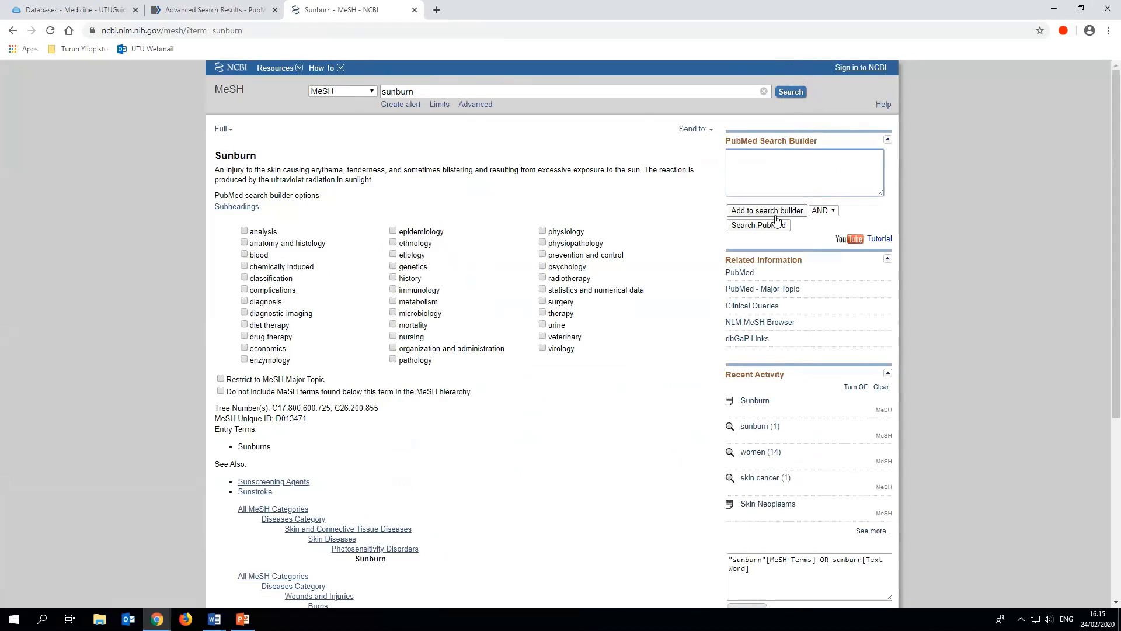
# Add "Sunburn"[Mesh] OR to the sun-exposure group in the PubMed query.
pyautogui.click(766, 210)
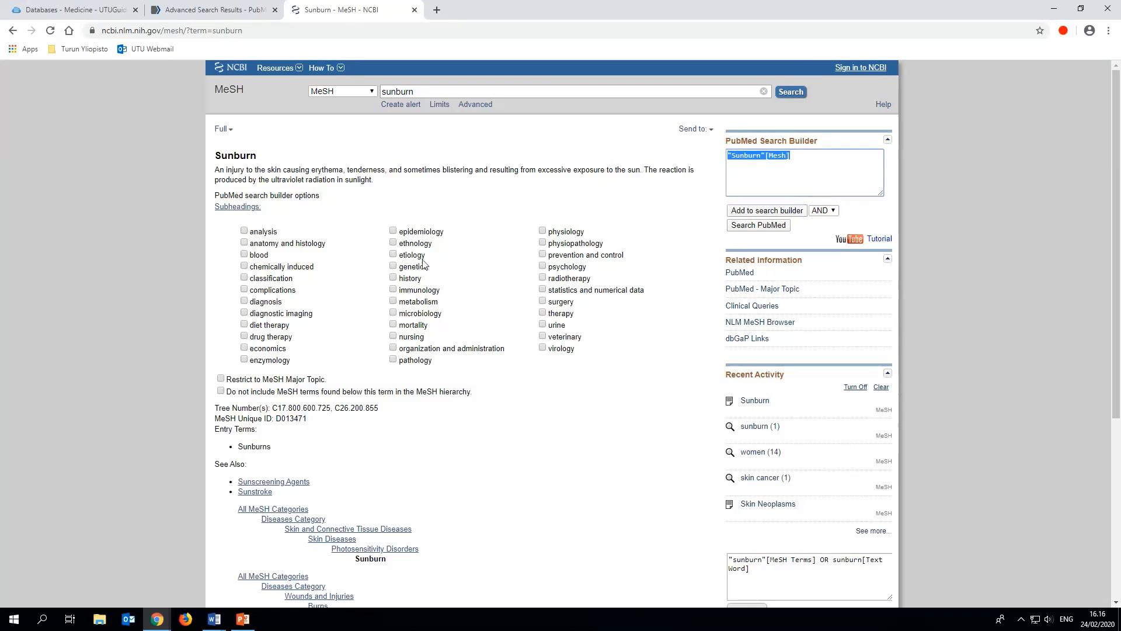
pyautogui.moveTo(213, 618)
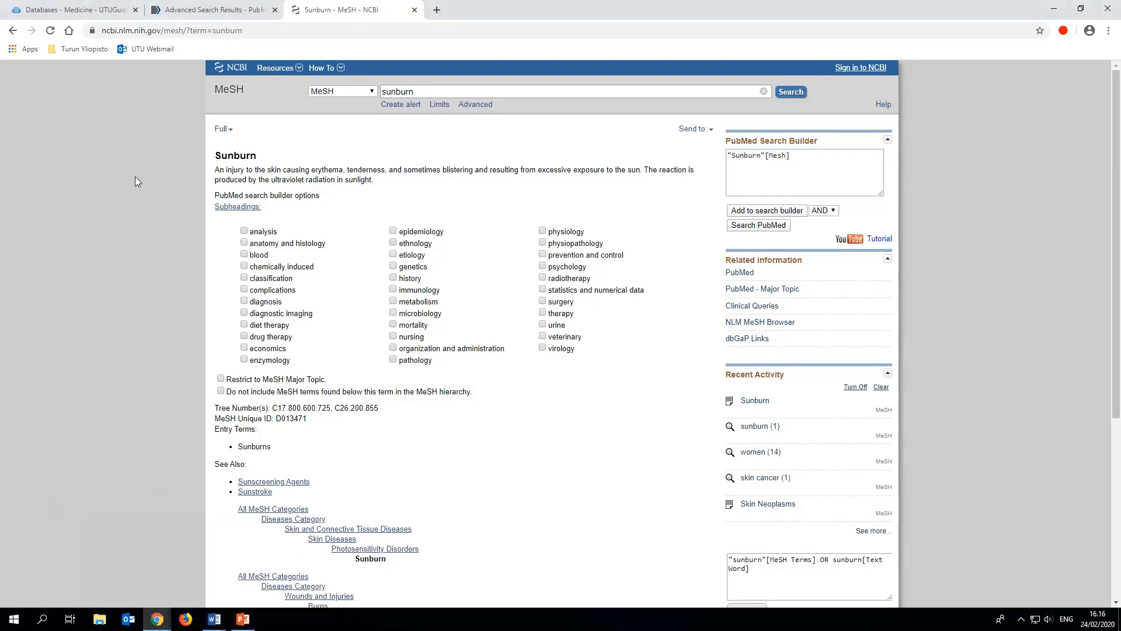
pyautogui.moveTo(180, 16)
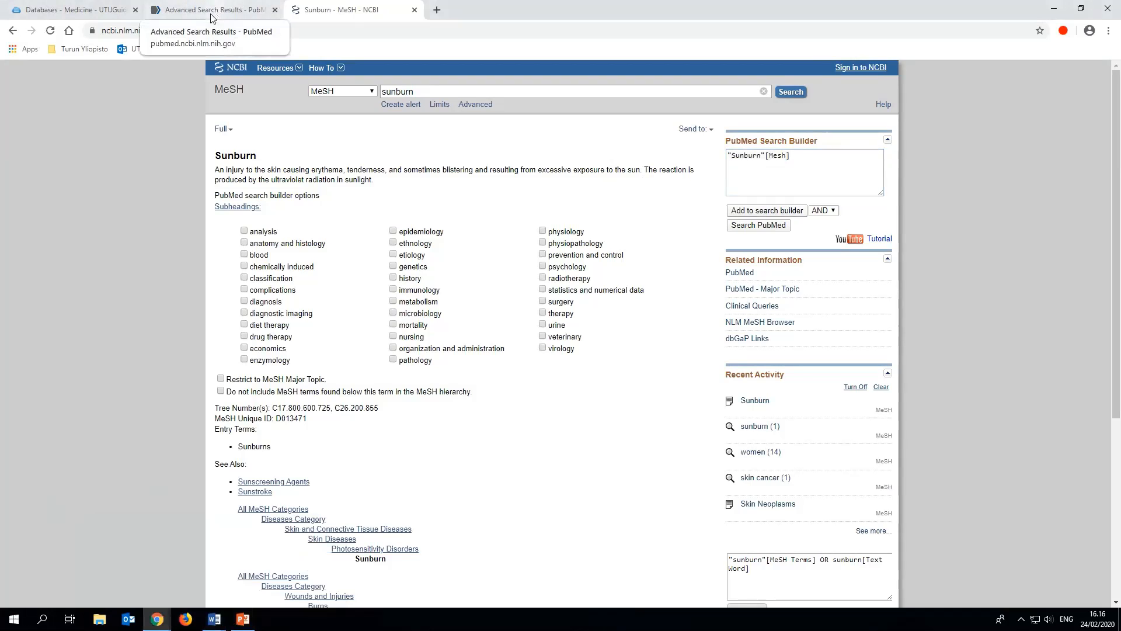
pyautogui.click(210, 10)
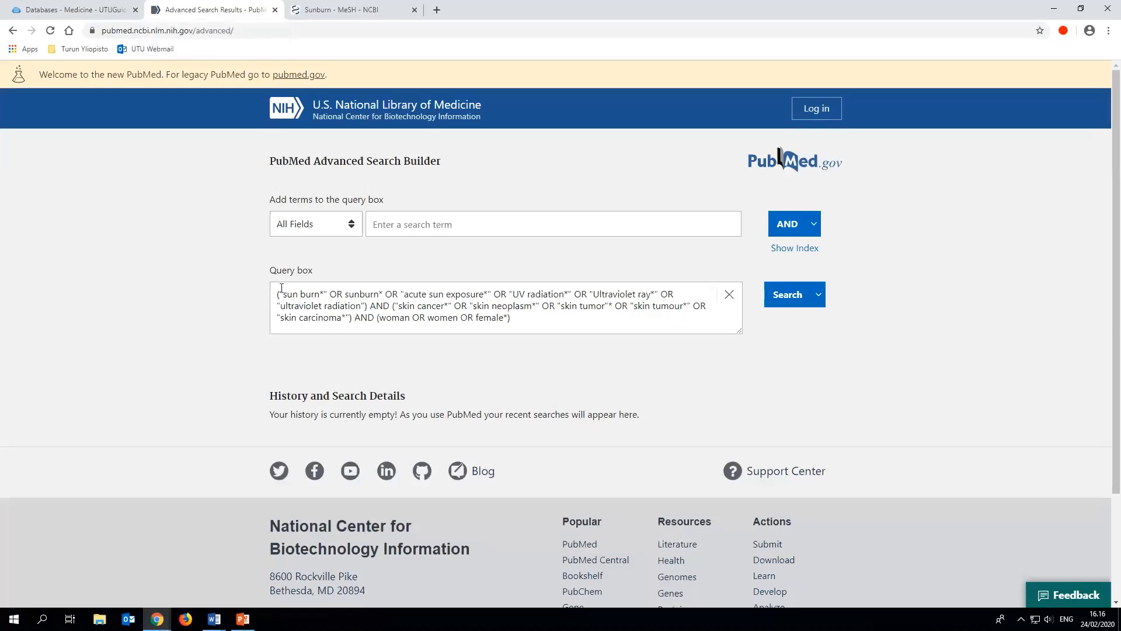
pyautogui.write('"Sunburn"[Mesh]')
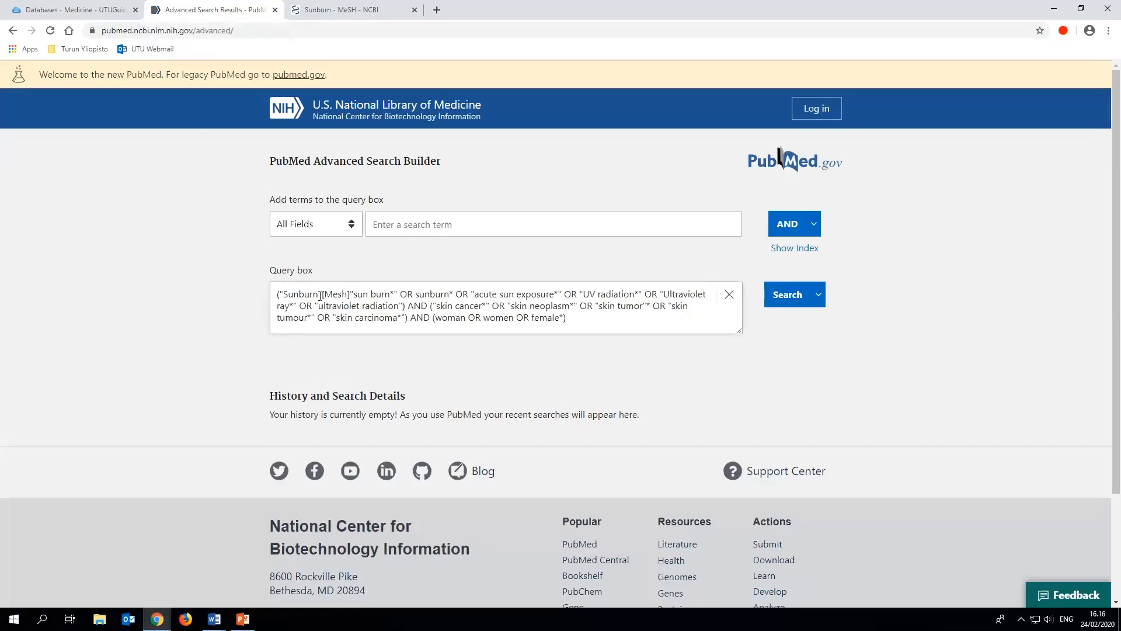
pyautogui.write('OR')
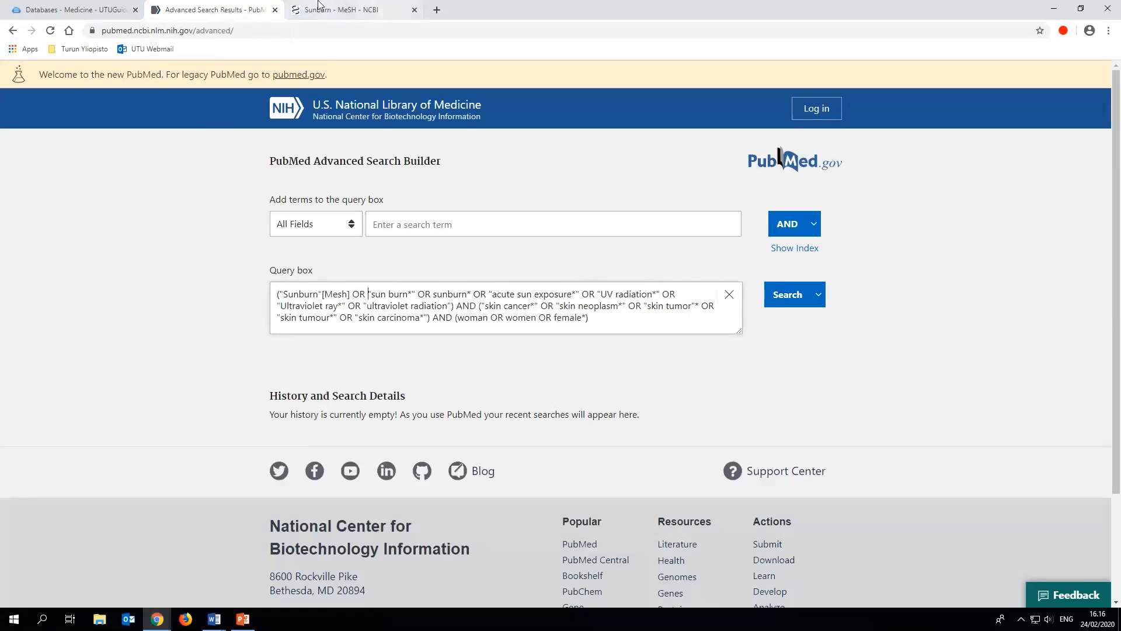
# Look up 'skin cancer' in MeSH and send the Skin Neoplasms heading to the search builder.
pyautogui.click(356, 10)
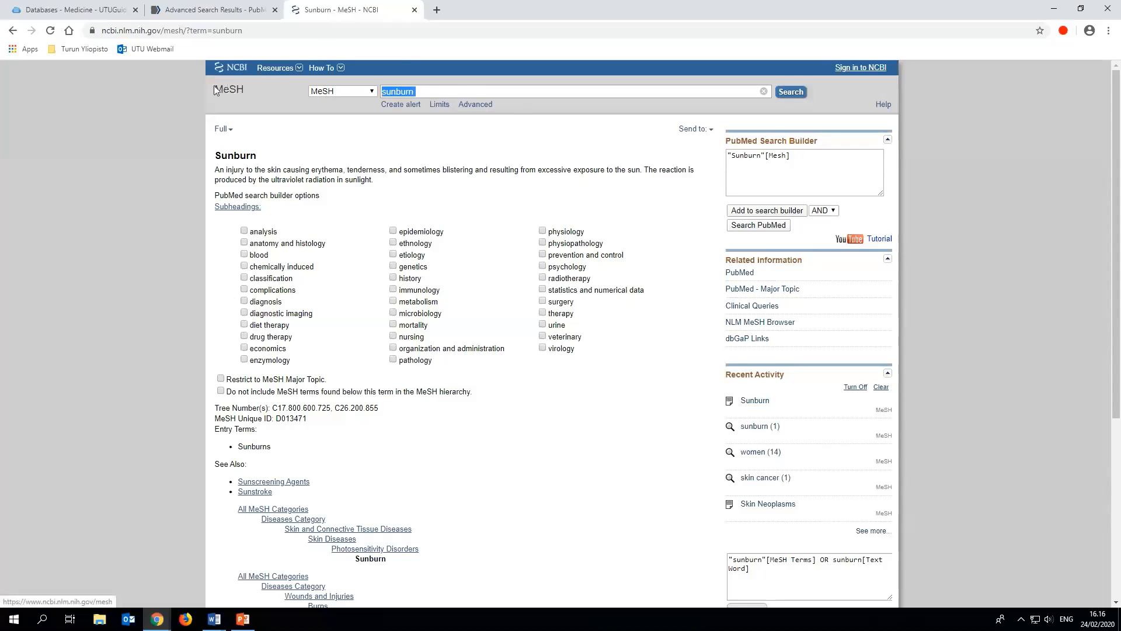
pyautogui.write('skin cancer')
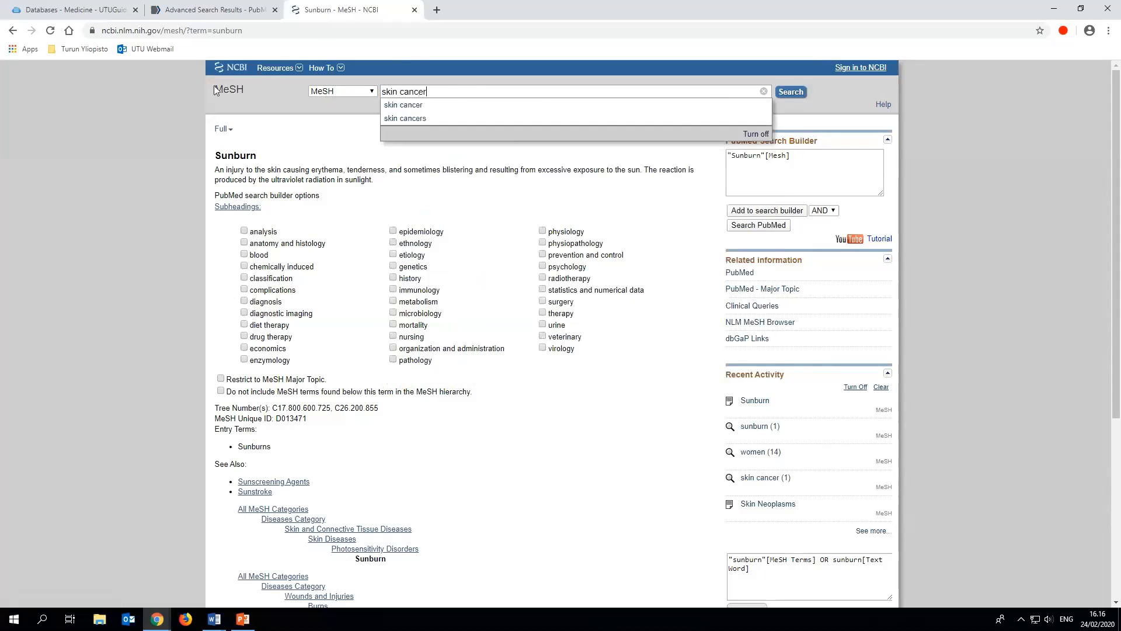
pyautogui.click(790, 91)
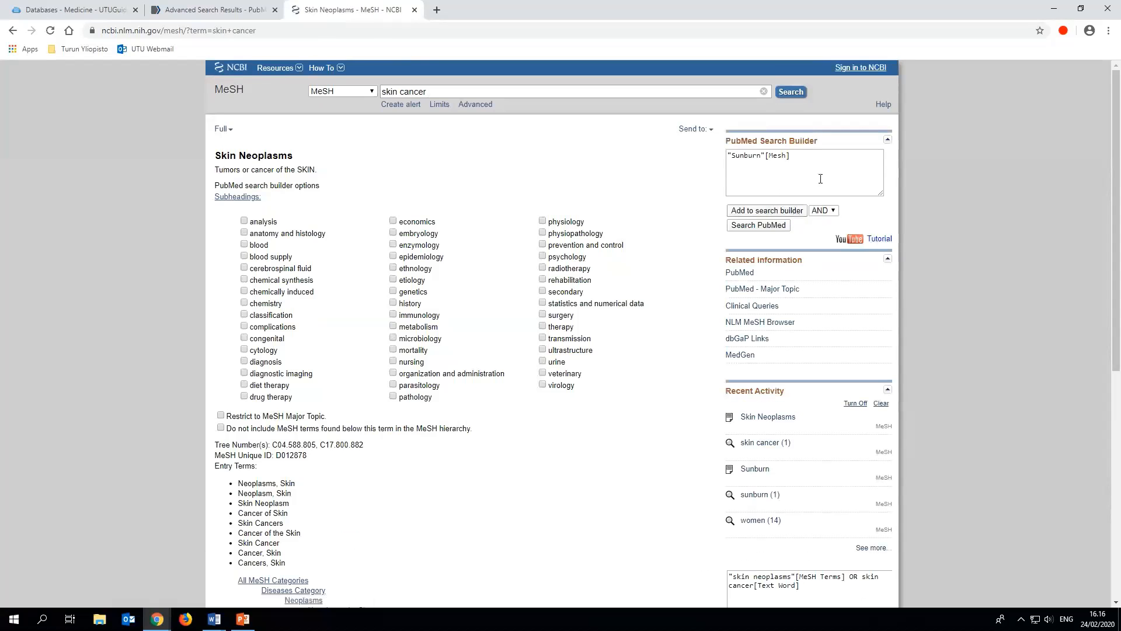
pyautogui.click(766, 211)
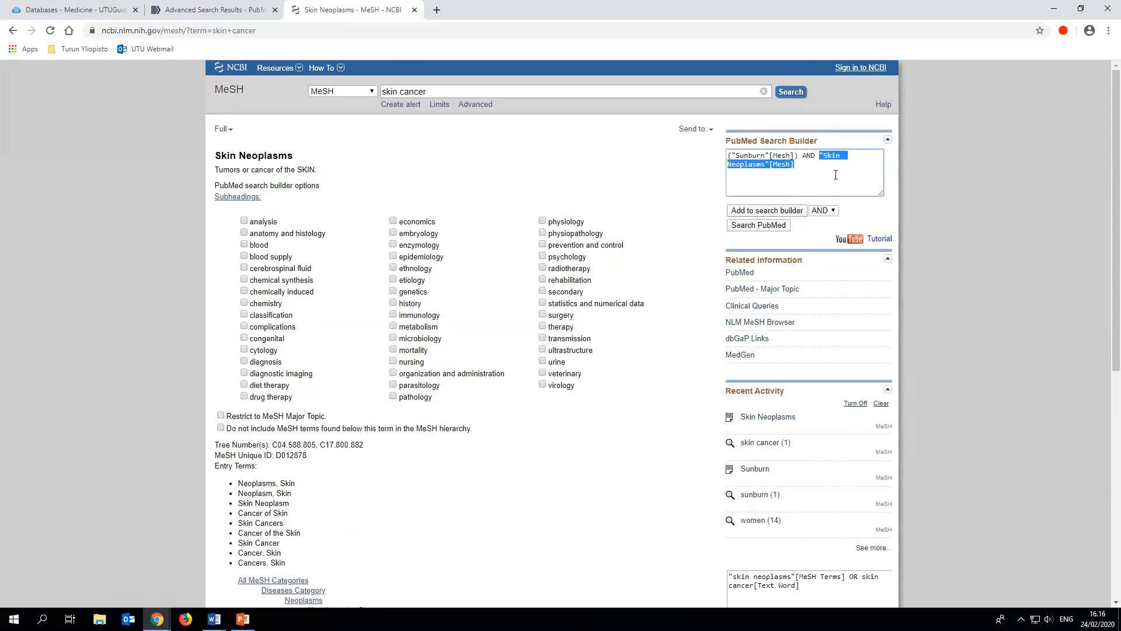
pyautogui.click(212, 10)
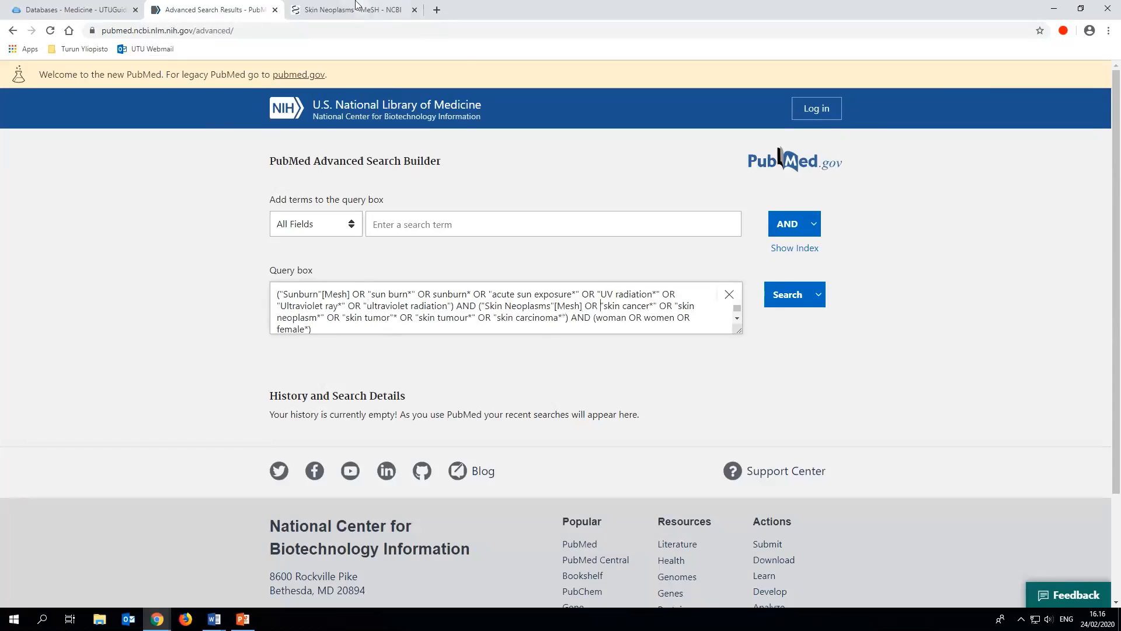
# Look up 'women' in MeSH, tick the Women heading, and return to PubMed.
pyautogui.click(351, 11)
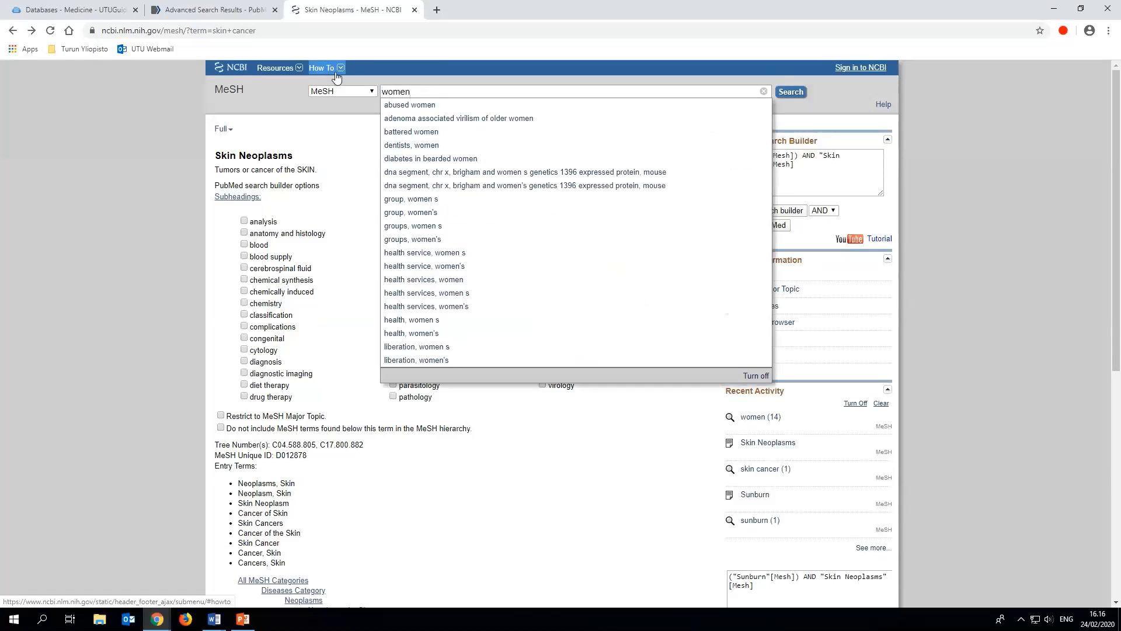
pyautogui.click(791, 92)
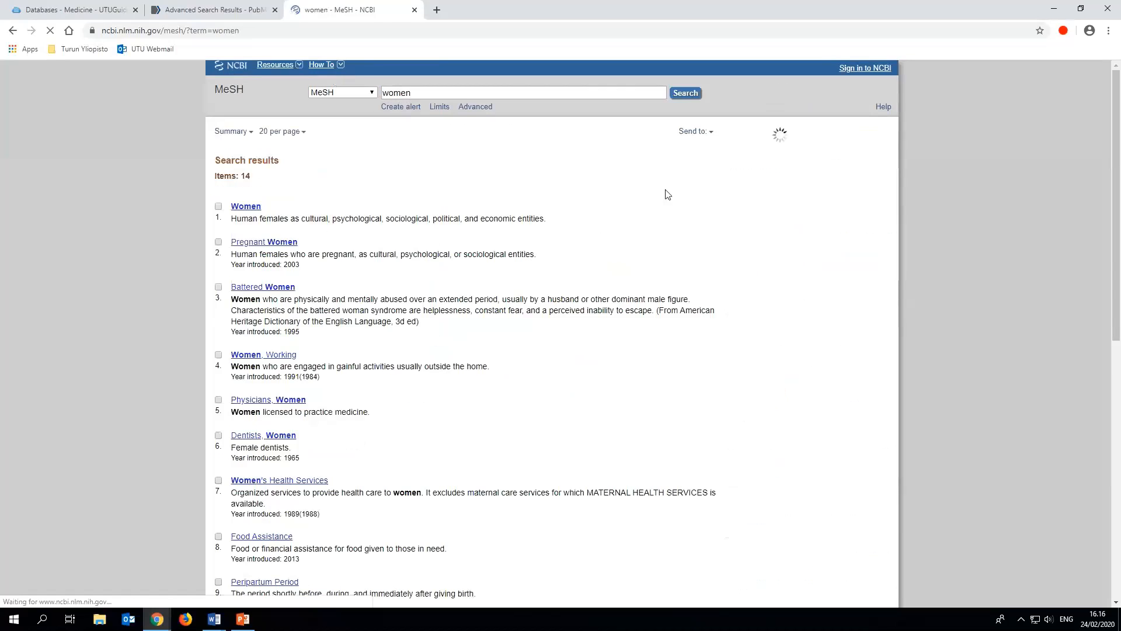
pyautogui.click(219, 204)
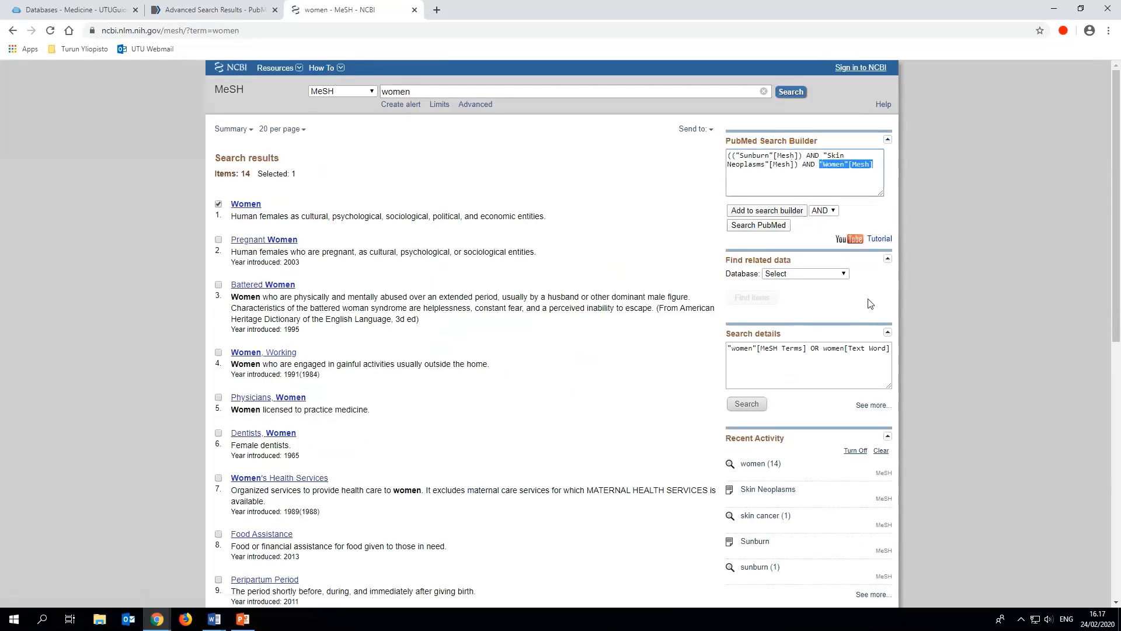
pyautogui.click(218, 10)
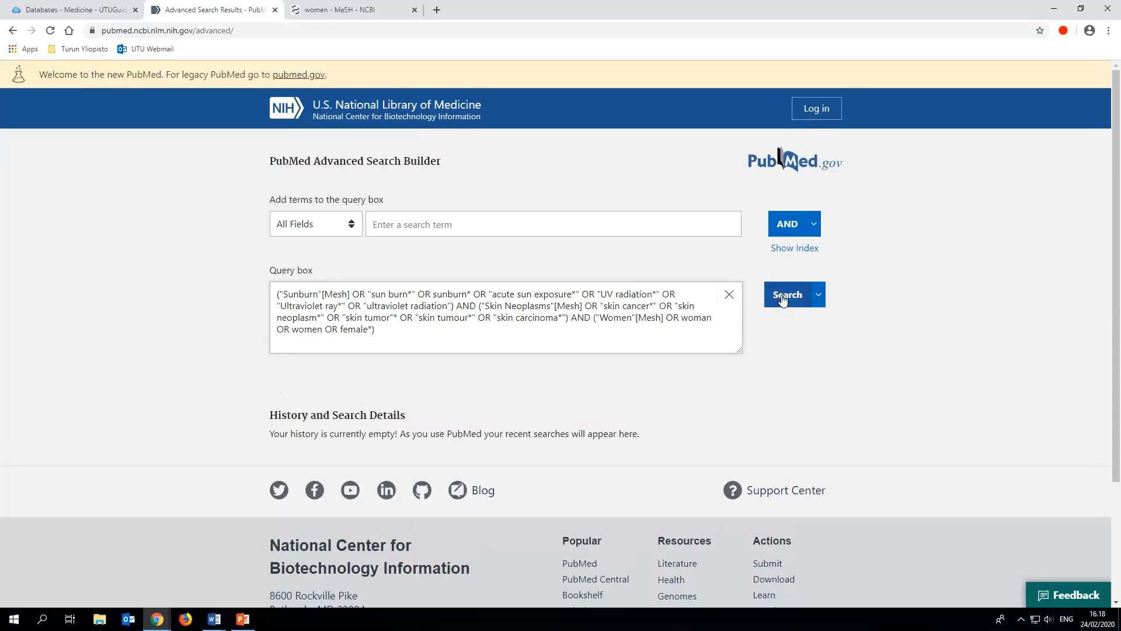
pyautogui.click(786, 294)
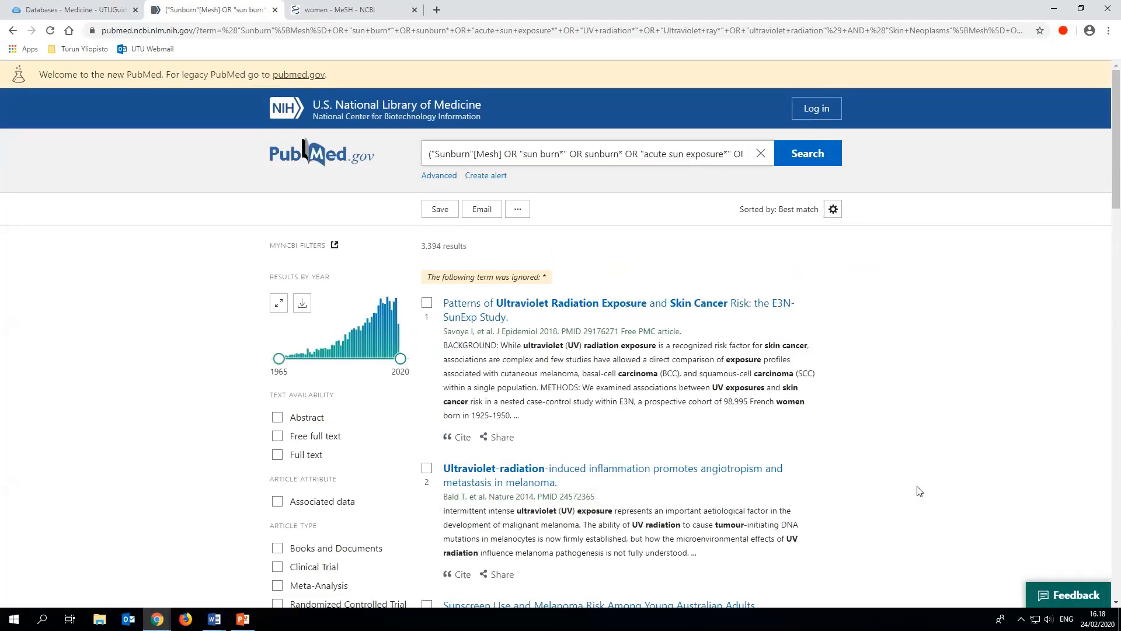
pyautogui.moveTo(261, 207)
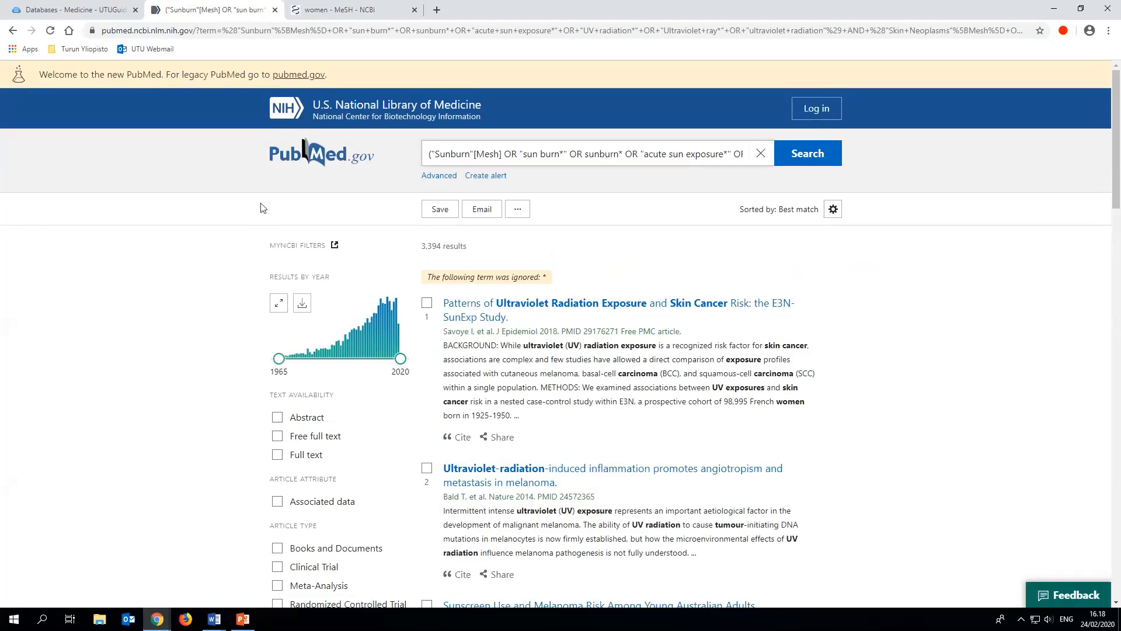
pyautogui.moveTo(238, 432)
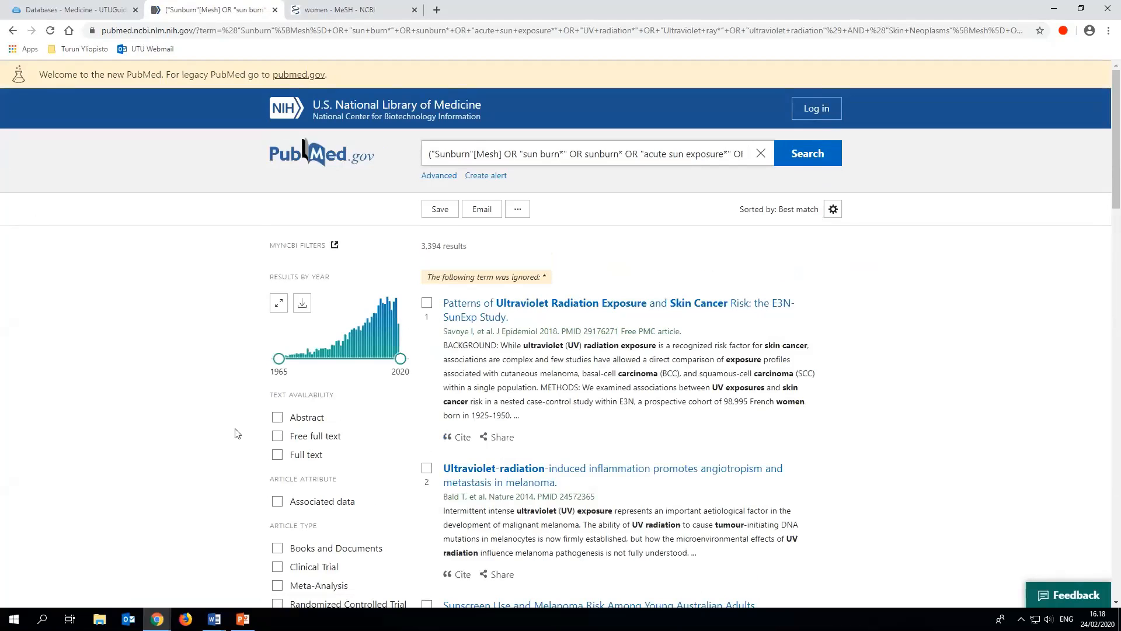
pyautogui.scroll(-3)
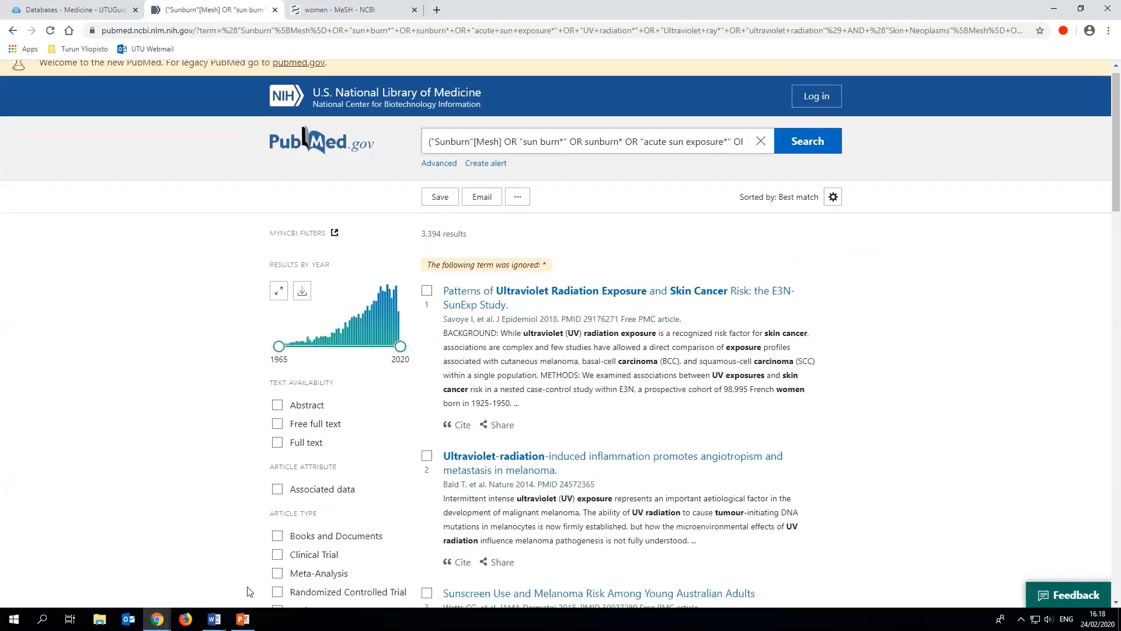
pyautogui.scroll(-3)
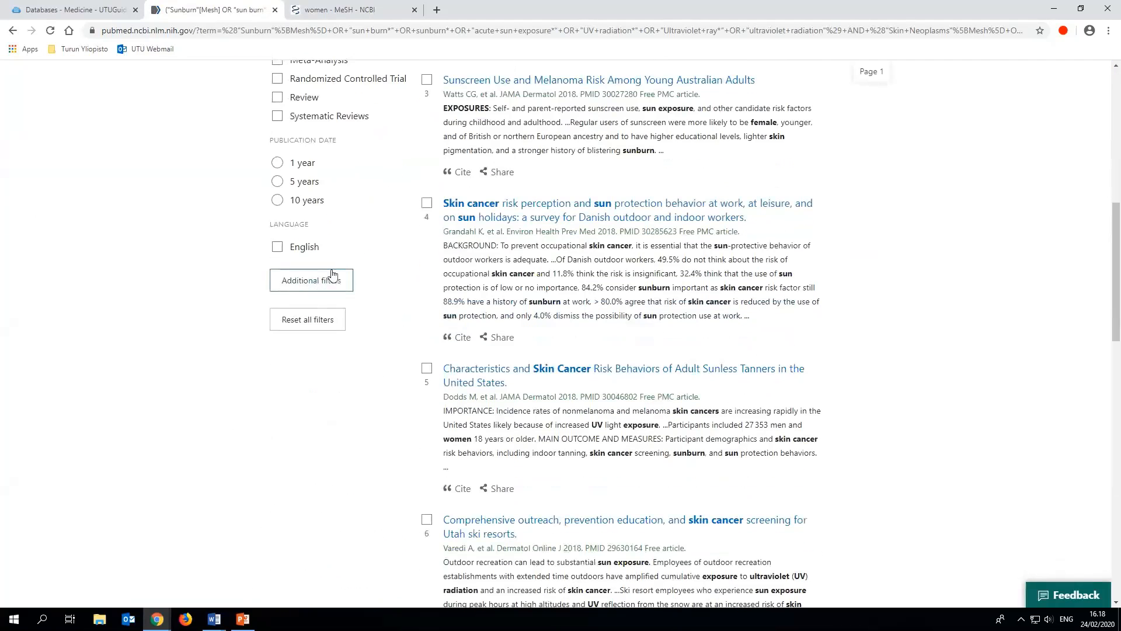
# Add English and Finnish language filters, then tick English to get 3,229 results.
pyautogui.click(311, 279)
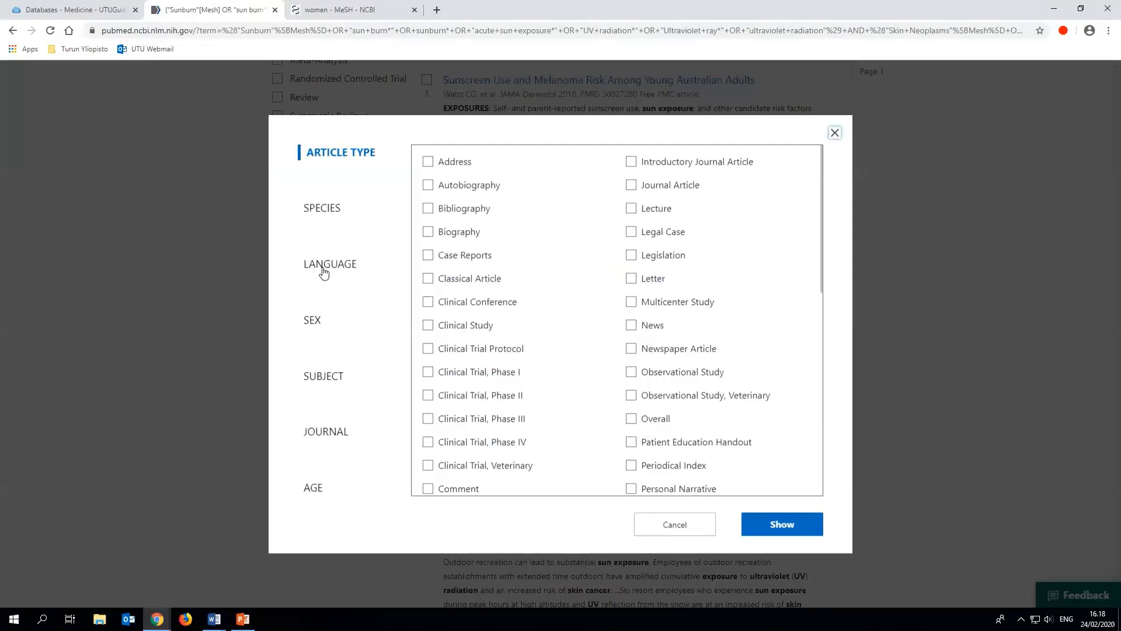
pyautogui.click(330, 264)
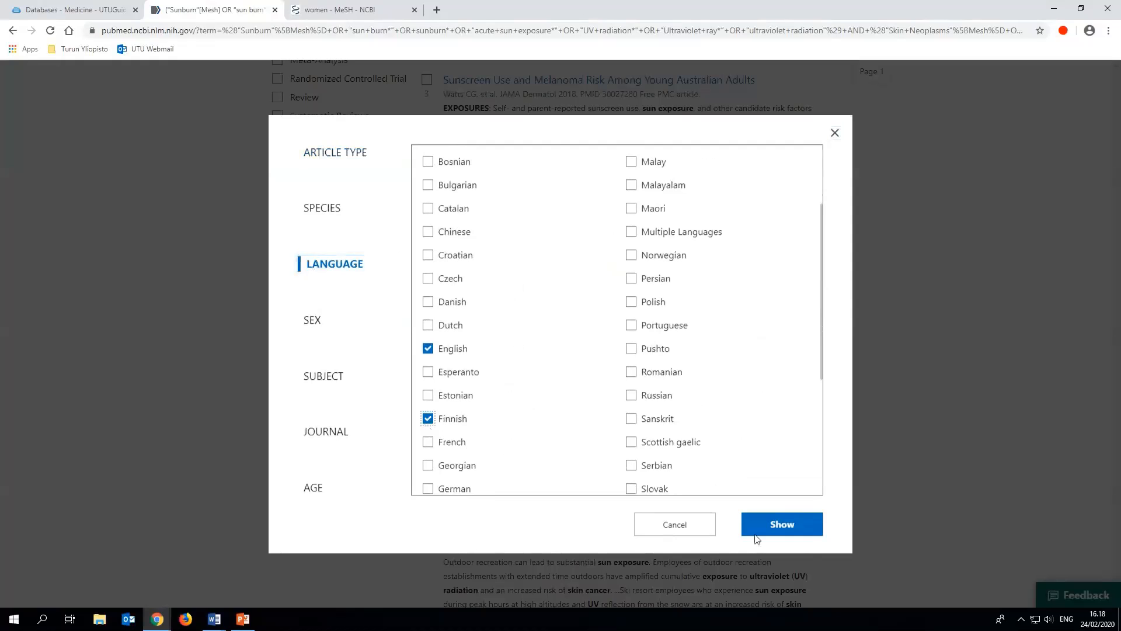
pyautogui.click(782, 524)
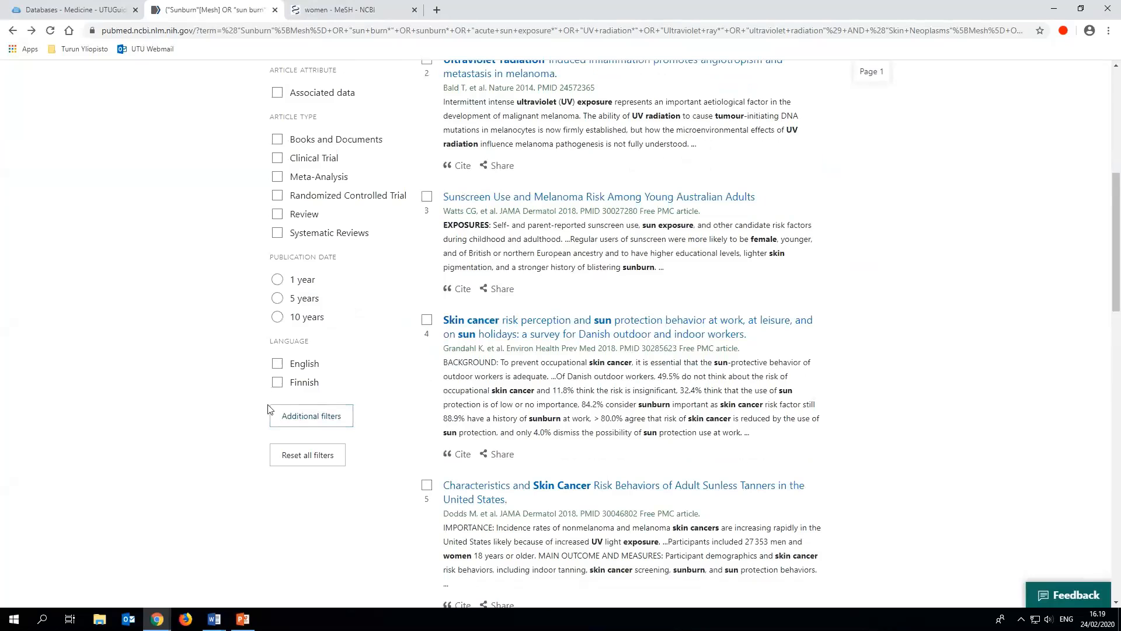
pyautogui.moveTo(277, 368)
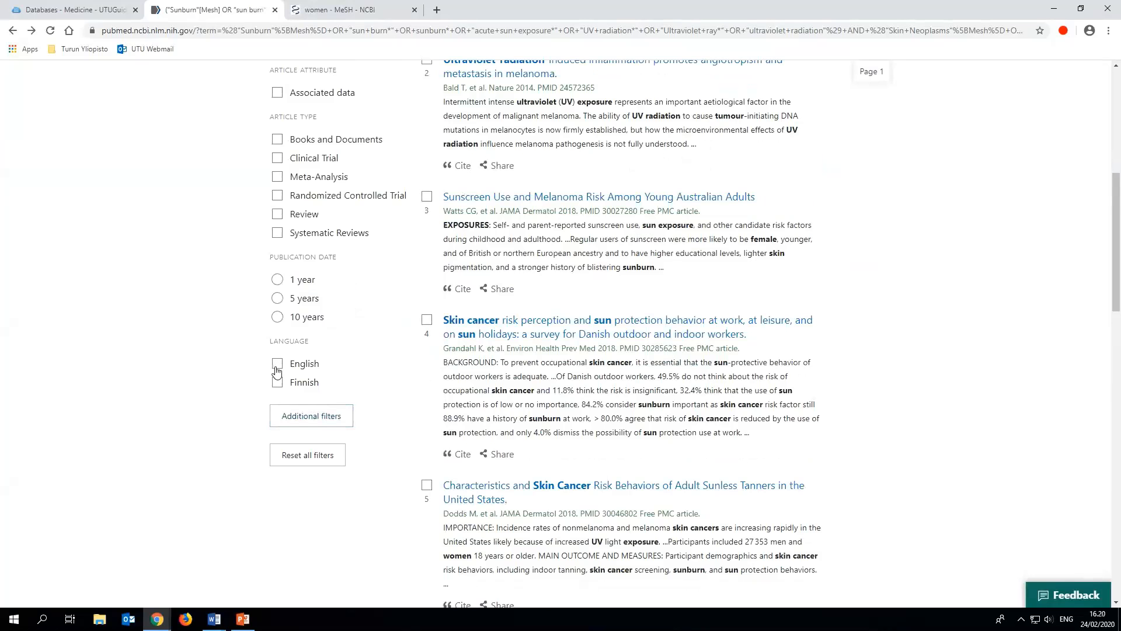
pyautogui.click(277, 363)
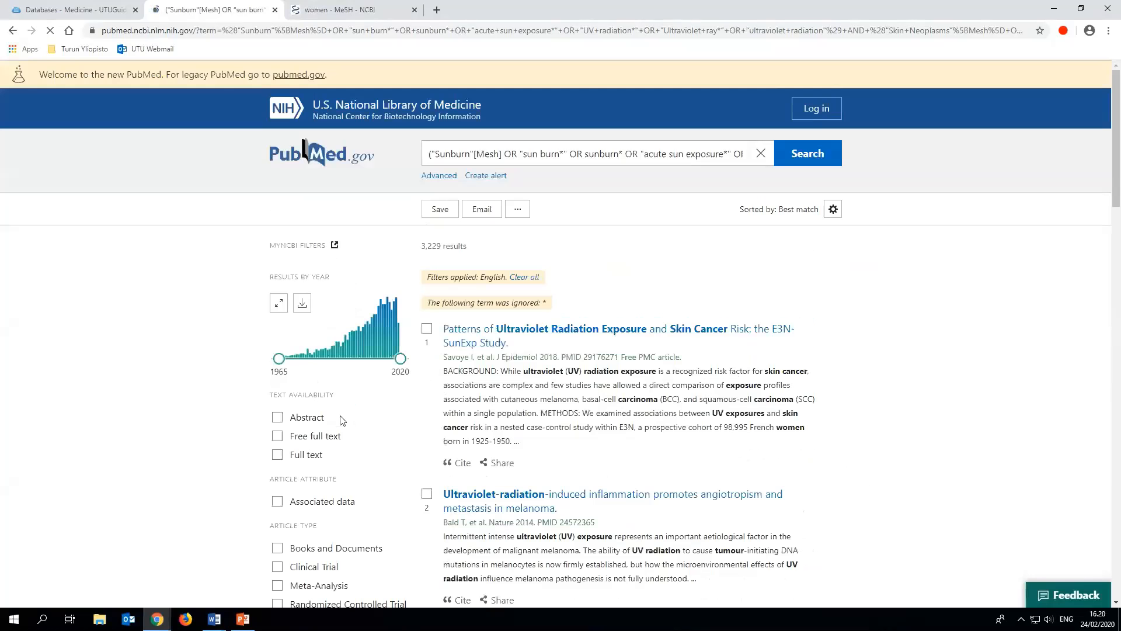
pyautogui.moveTo(229, 277)
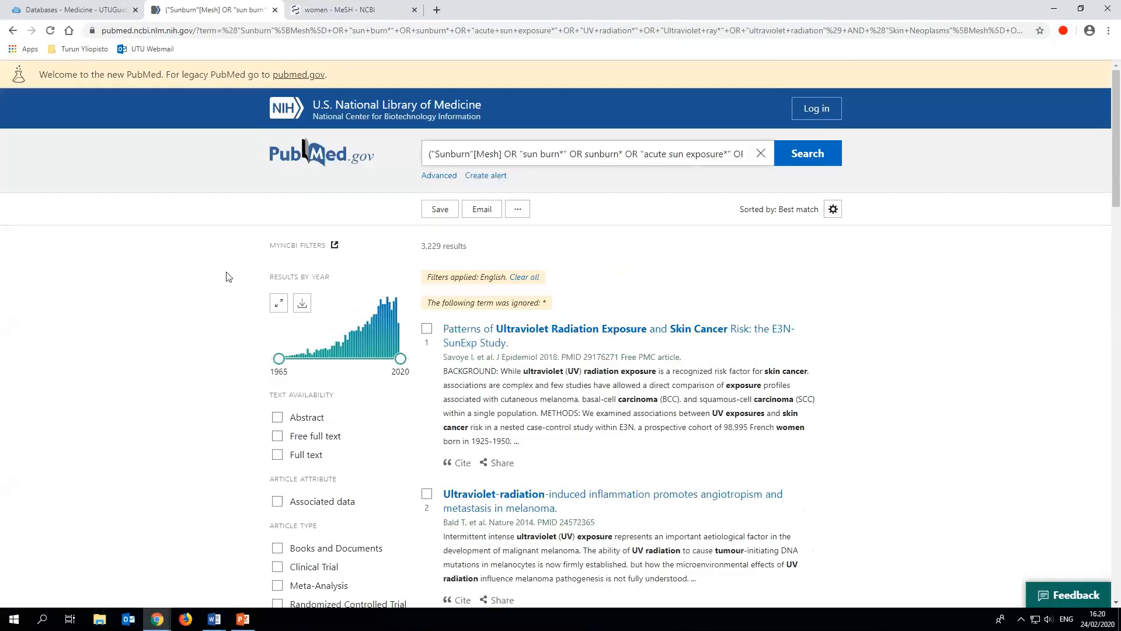
# Drag the Results by Year slider's start to 2008, limiting results to 2008–2020 (1,626 articles).
pyautogui.scroll(-3)
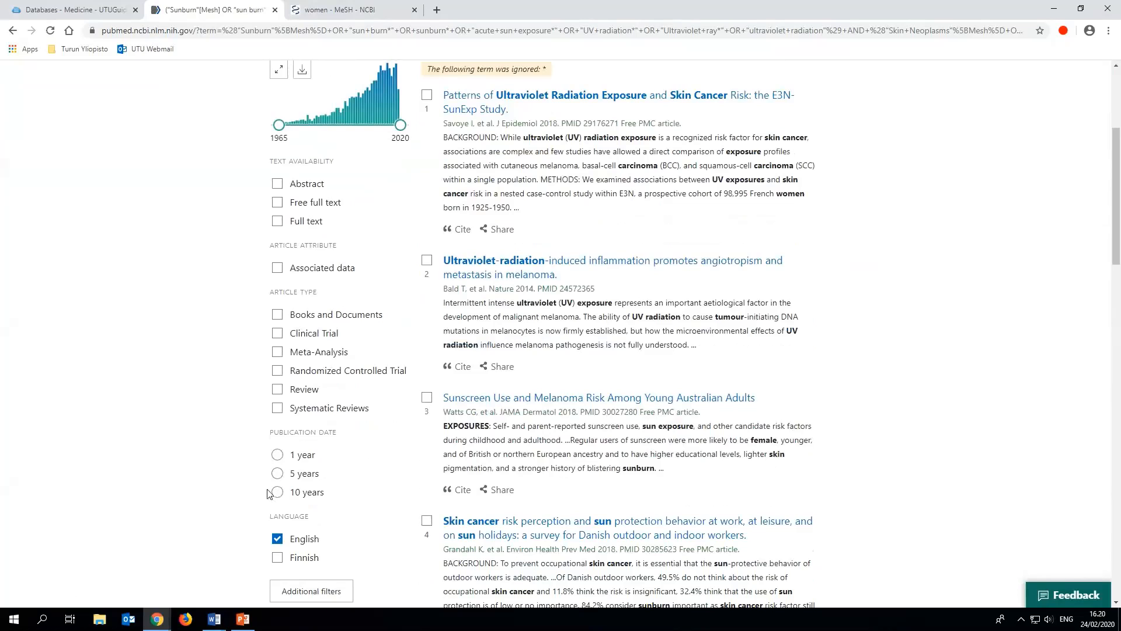
pyautogui.moveTo(263, 461)
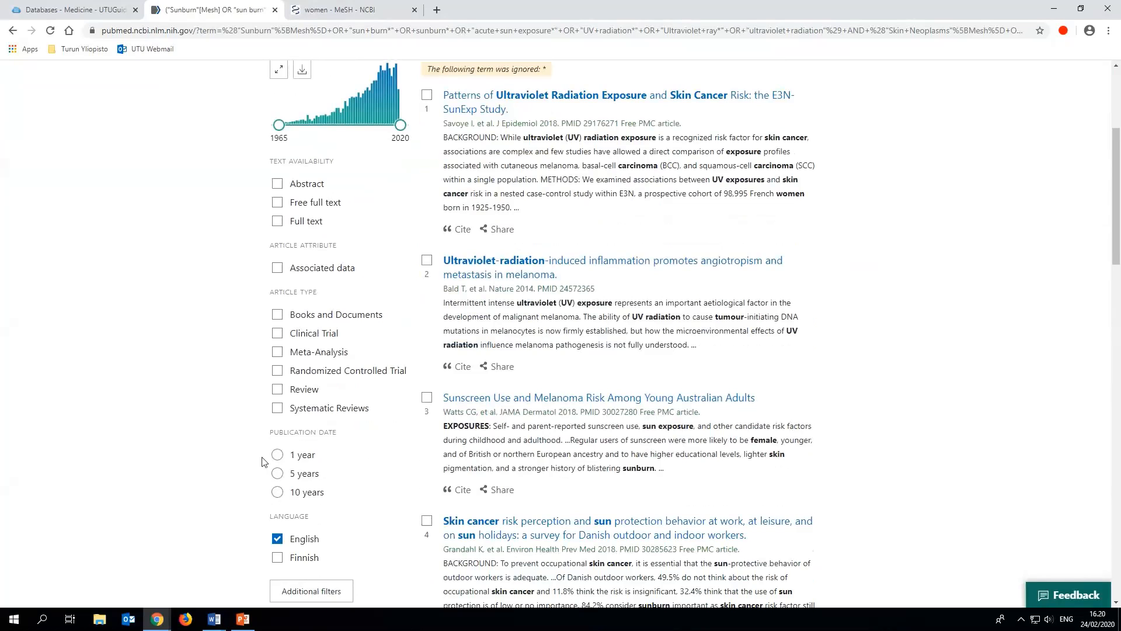
pyautogui.moveTo(277, 475)
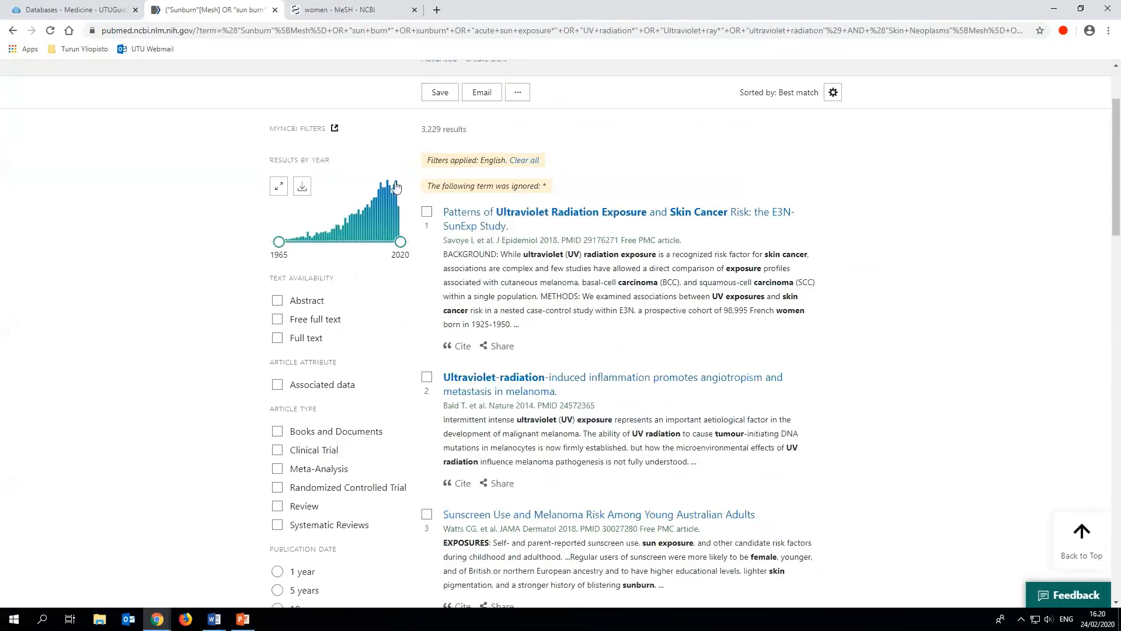
pyautogui.moveTo(261, 234)
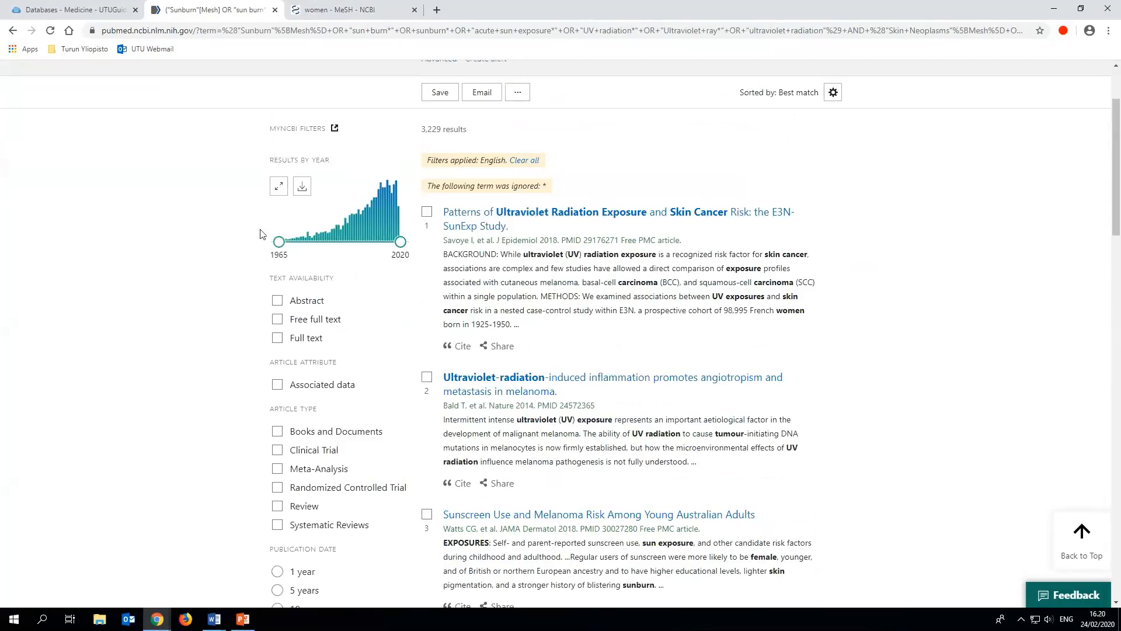
pyautogui.moveTo(278, 242); pyautogui.dragTo(281, 242)
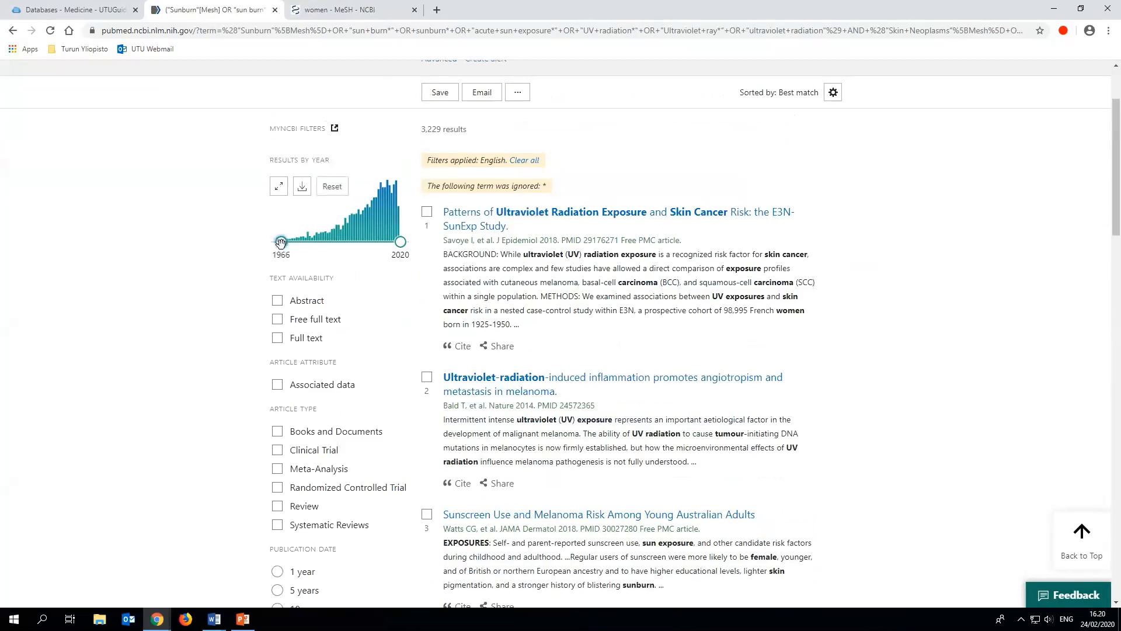
pyautogui.moveTo(280, 242); pyautogui.dragTo(372, 241)
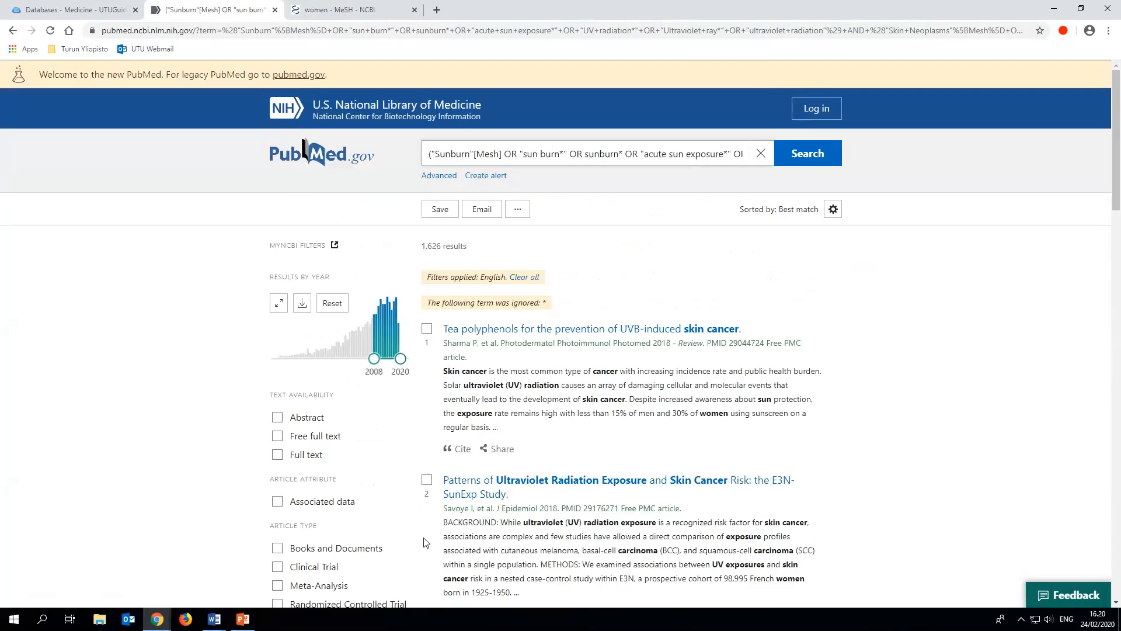
pyautogui.moveTo(268, 402)
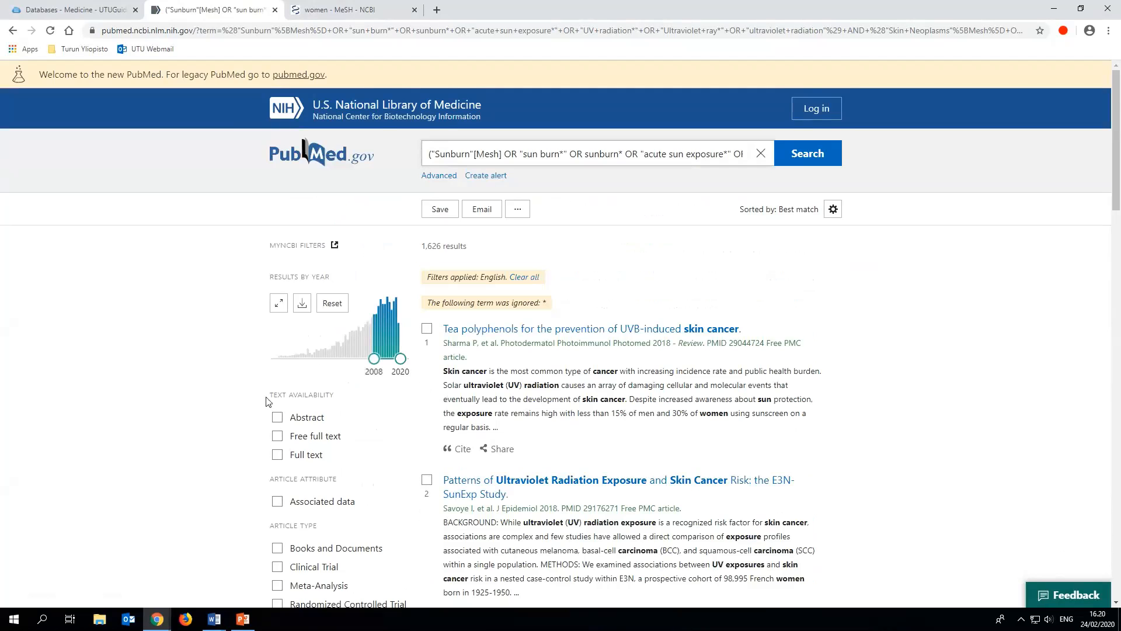
pyautogui.scroll(-3)
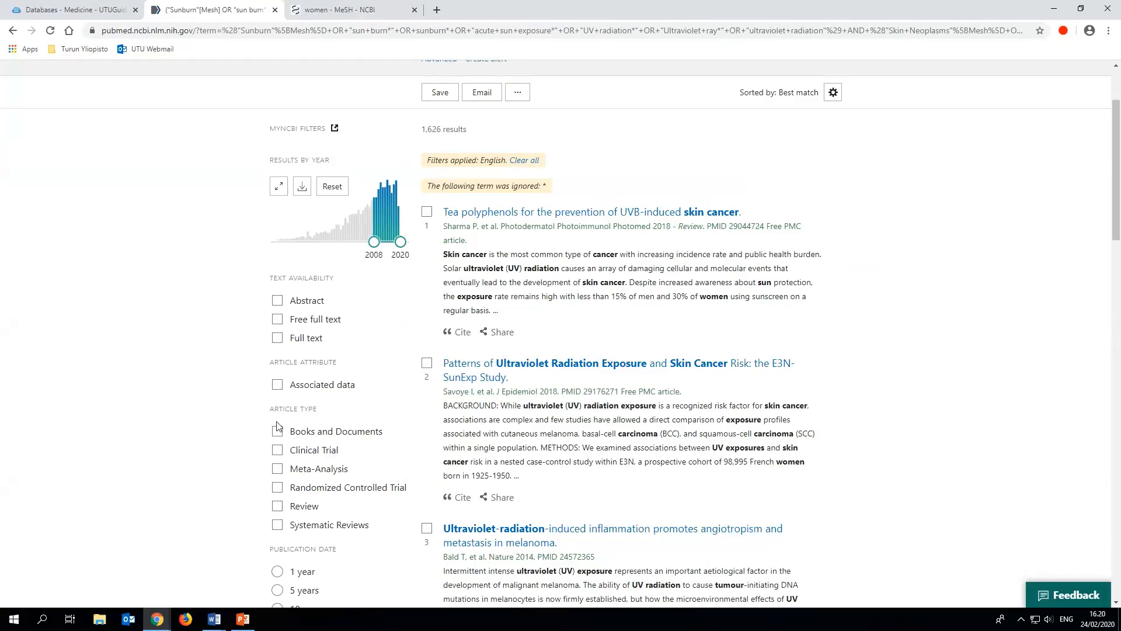
pyautogui.moveTo(282, 352)
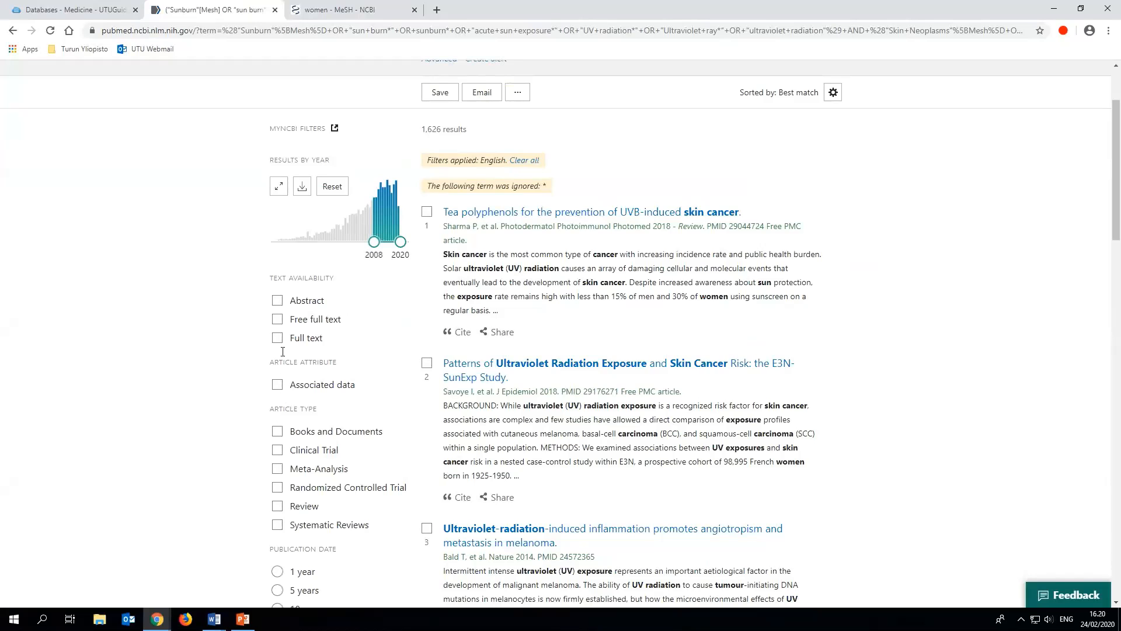
pyautogui.moveTo(263, 264)
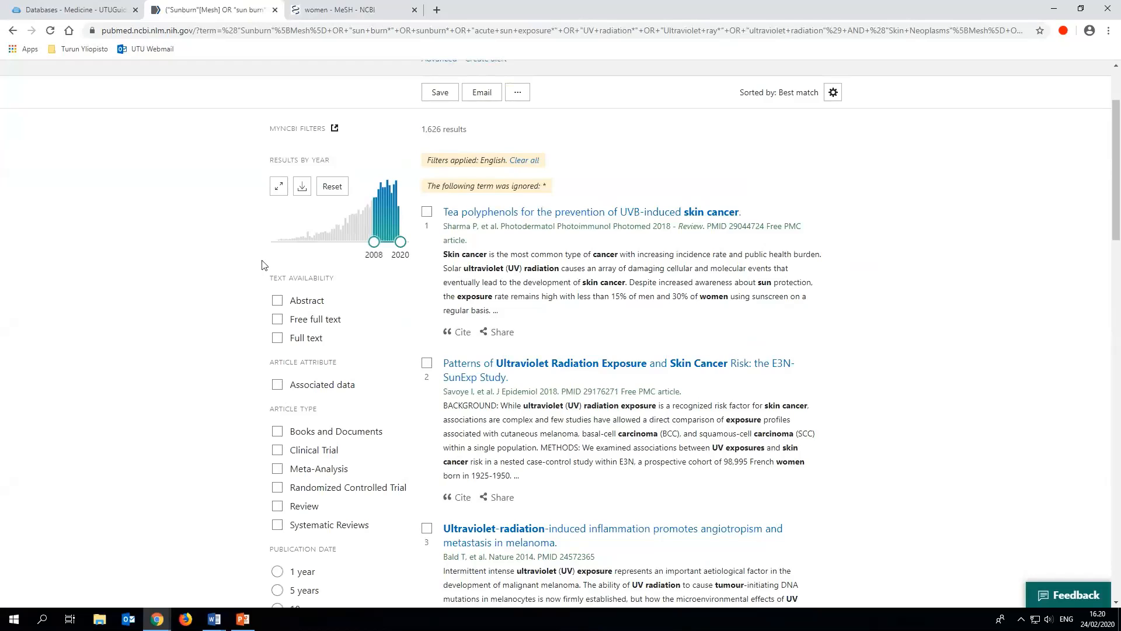
pyautogui.moveTo(413, 152)
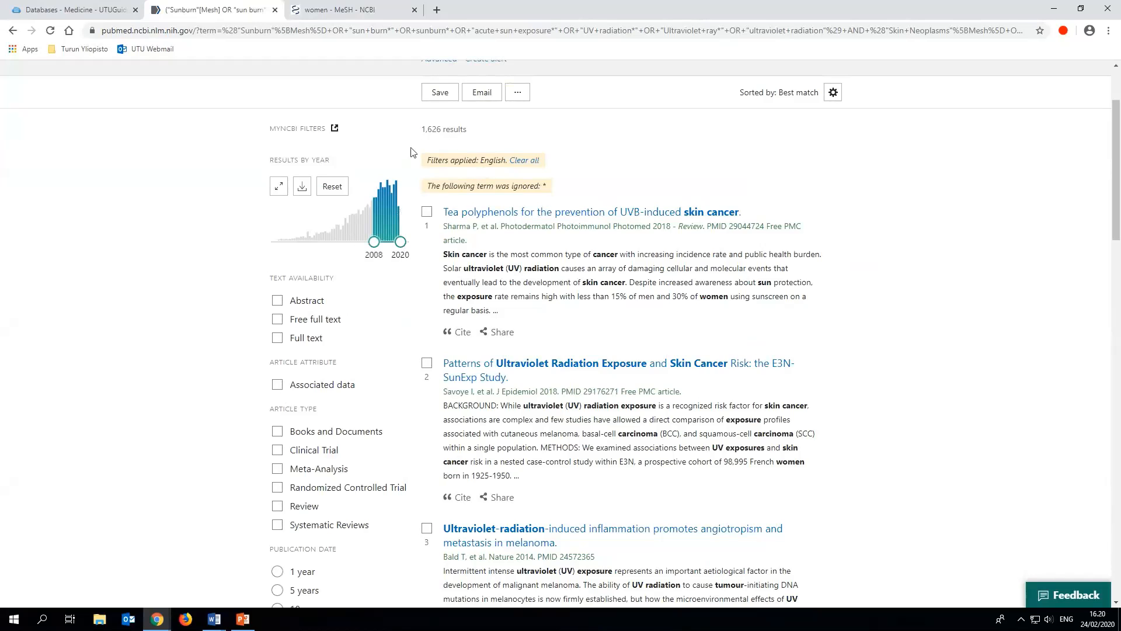
pyautogui.moveTo(512, 169)
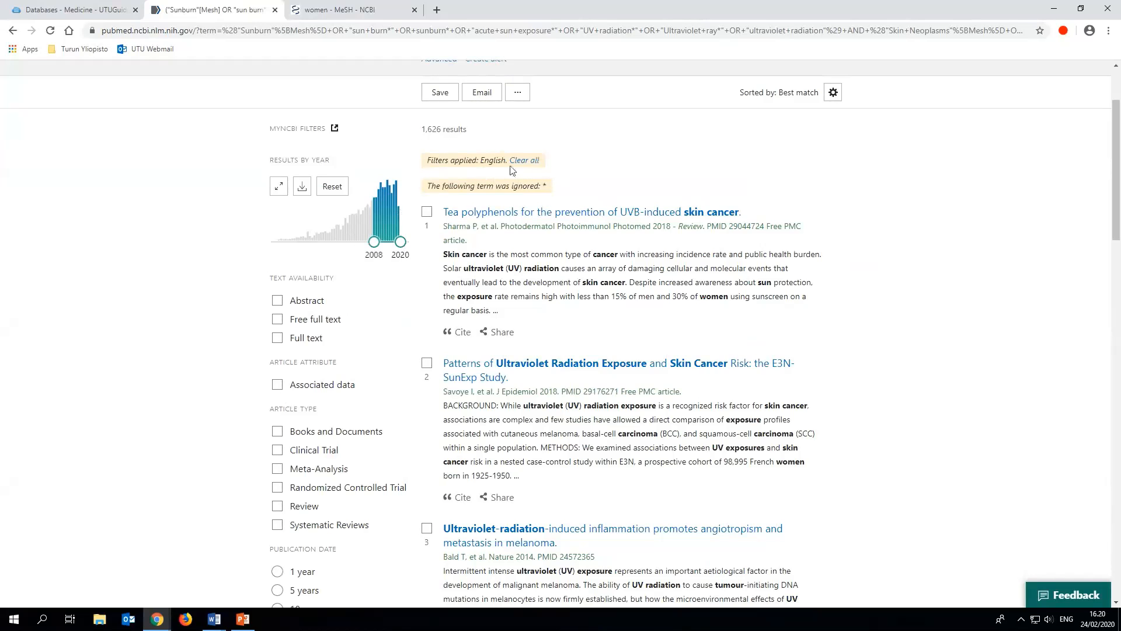
pyautogui.moveTo(531, 168)
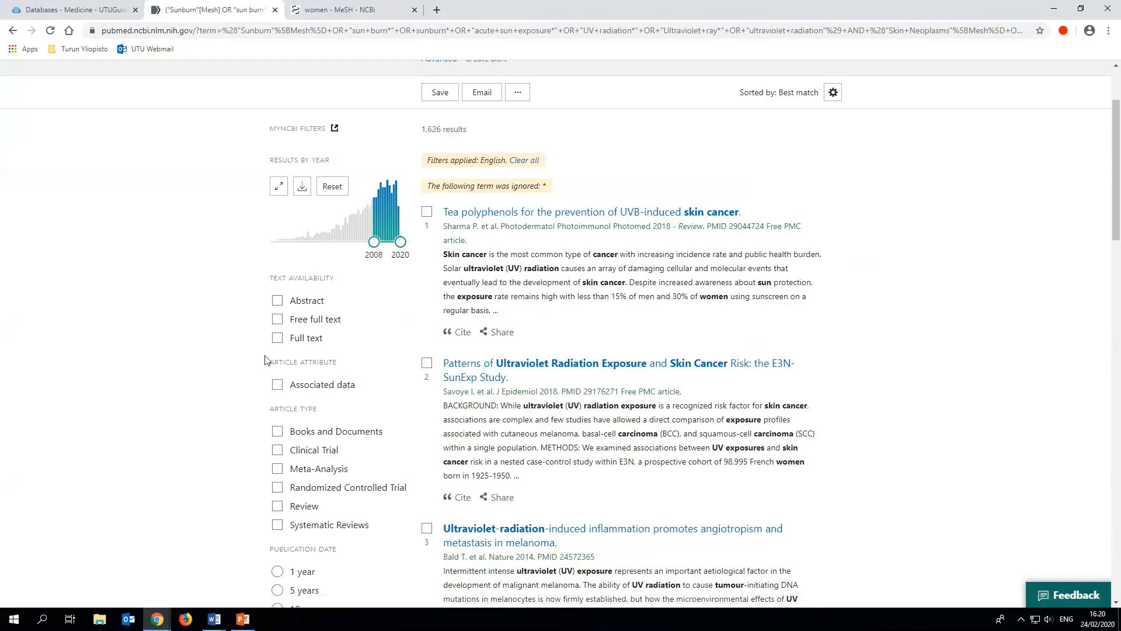
pyautogui.moveTo(333, 347)
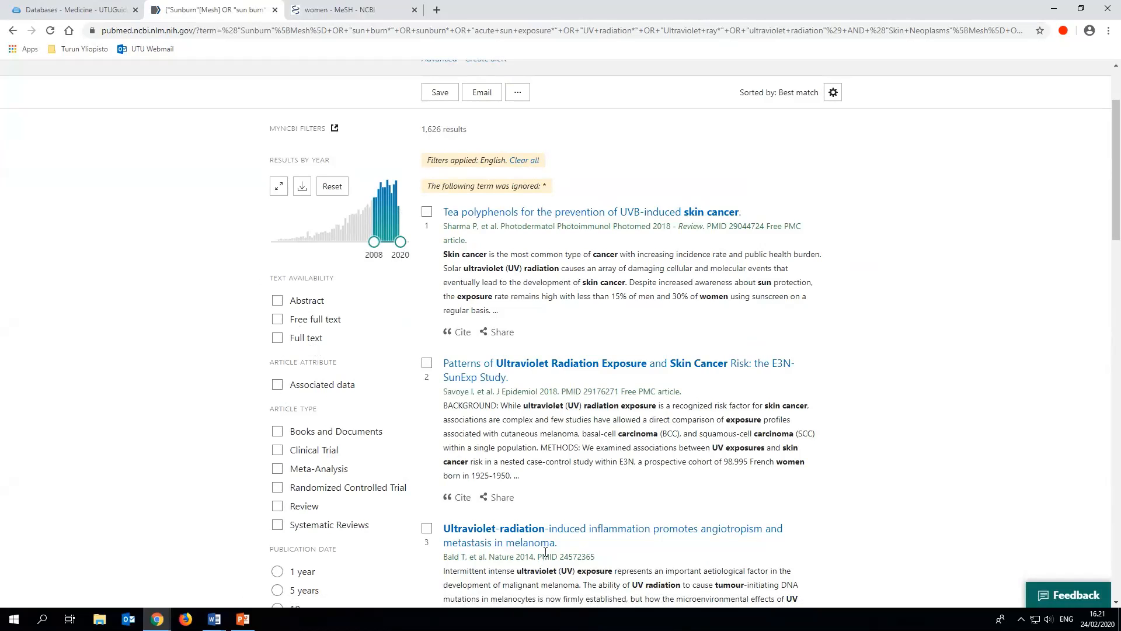
pyautogui.scroll(-3)
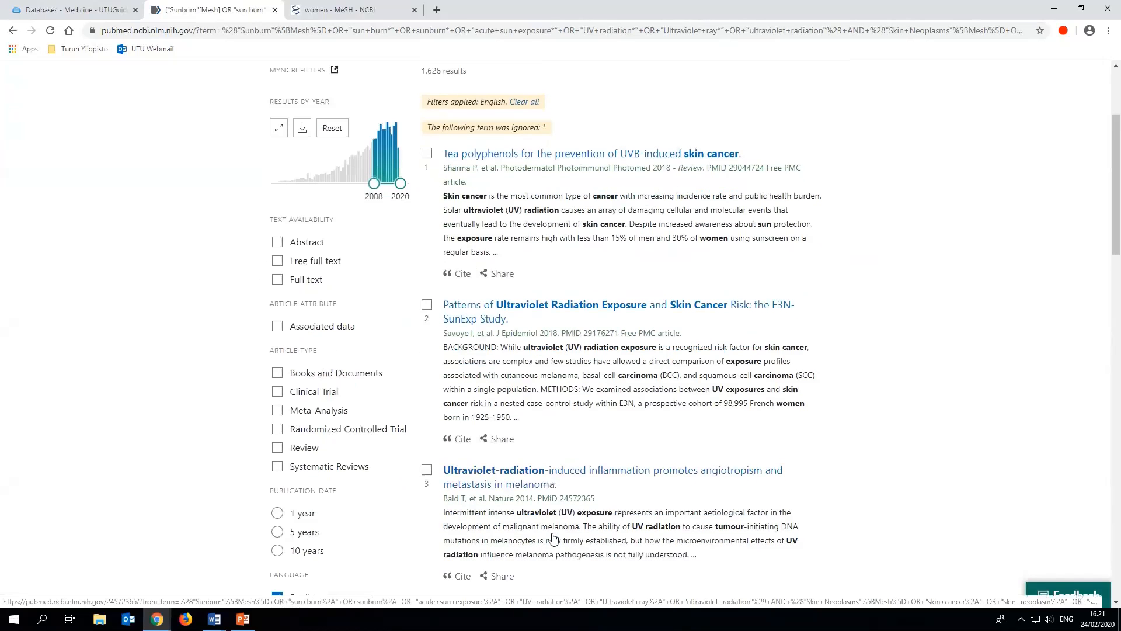
pyautogui.moveTo(552, 482)
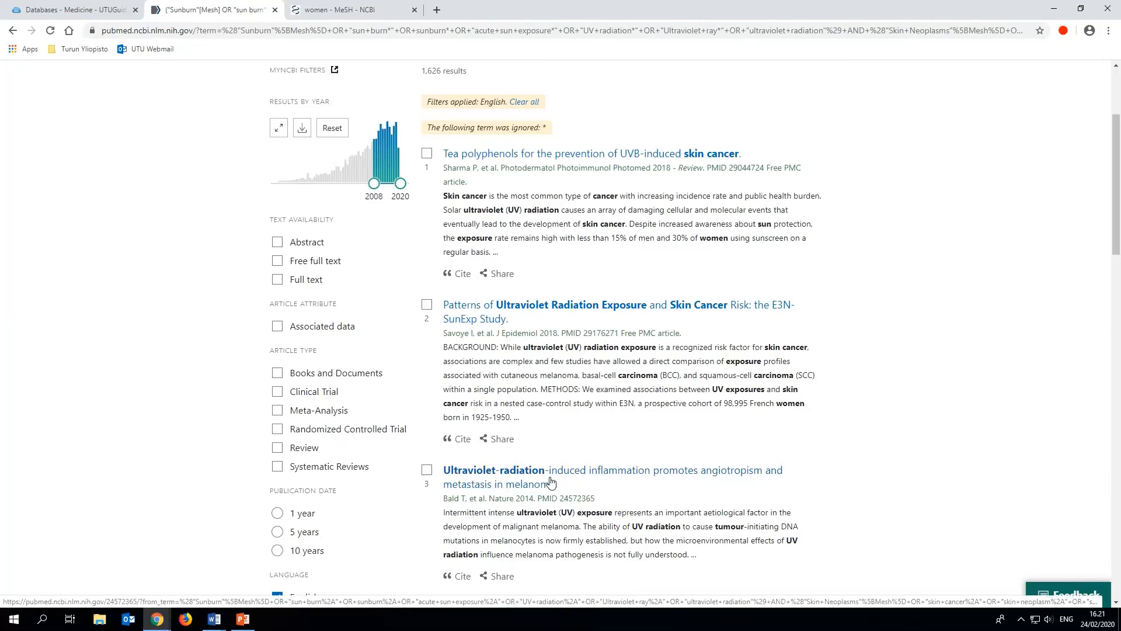
# Open the ultraviolet-radiation melanoma metastasis article's full PubMed record.
pyautogui.click(548, 484)
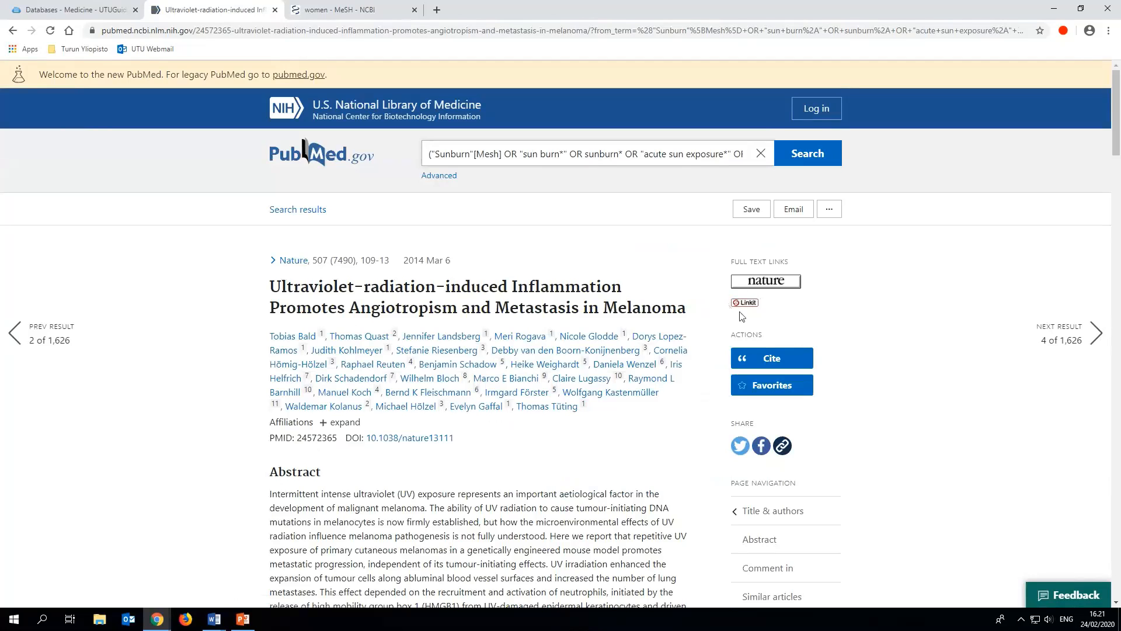
pyautogui.moveTo(754, 316)
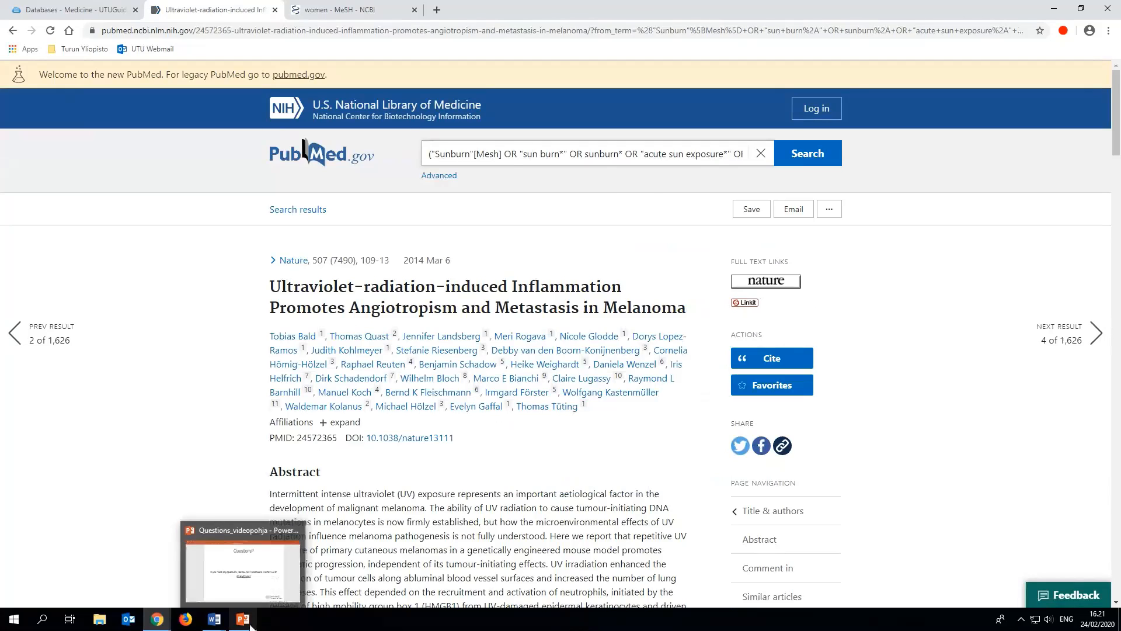
# Switch to PowerPoint to show the closing 'Questions?' slide.
pyautogui.click(242, 619)
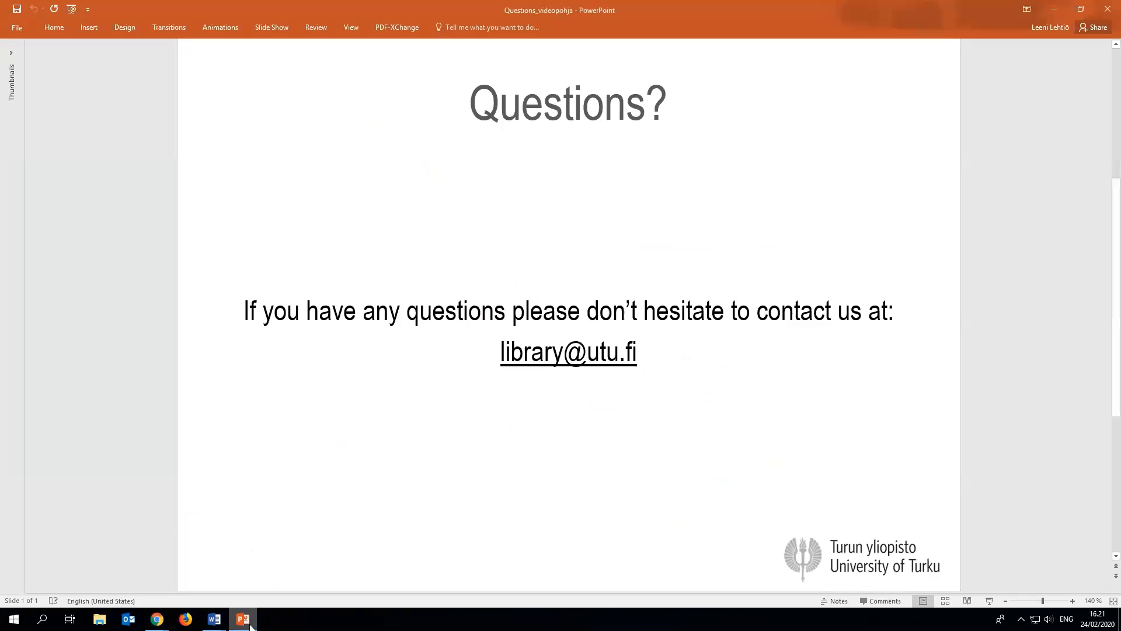